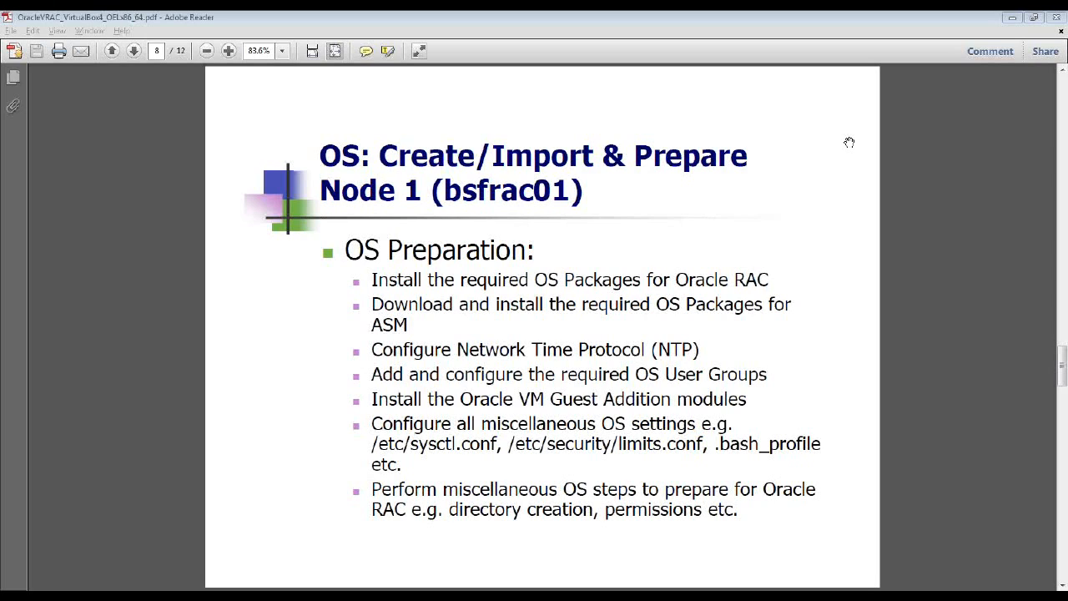
mouse_move(877, 229)
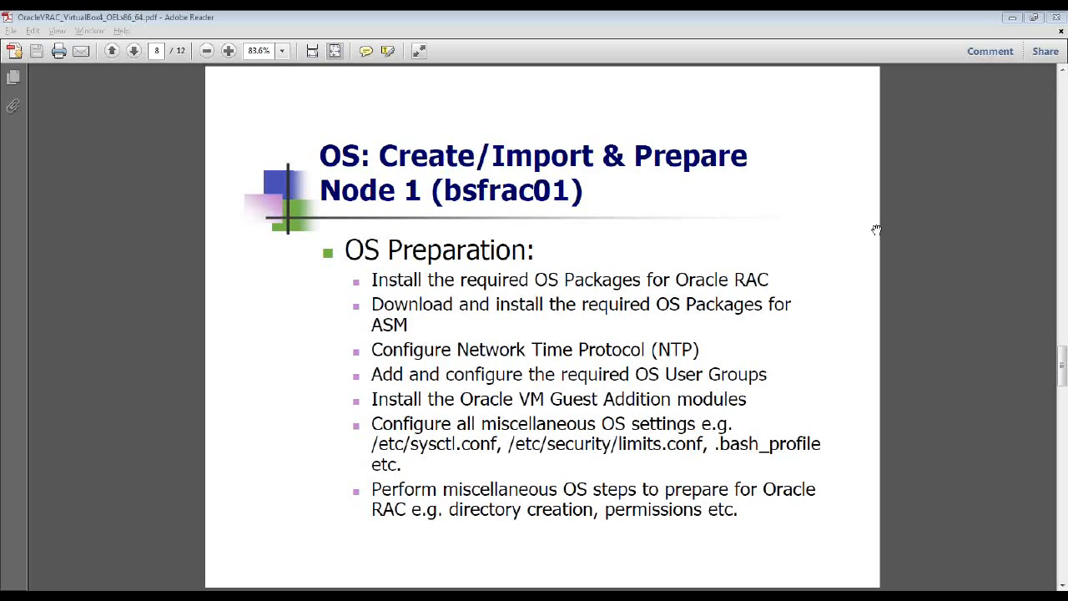
mouse_move(753, 279)
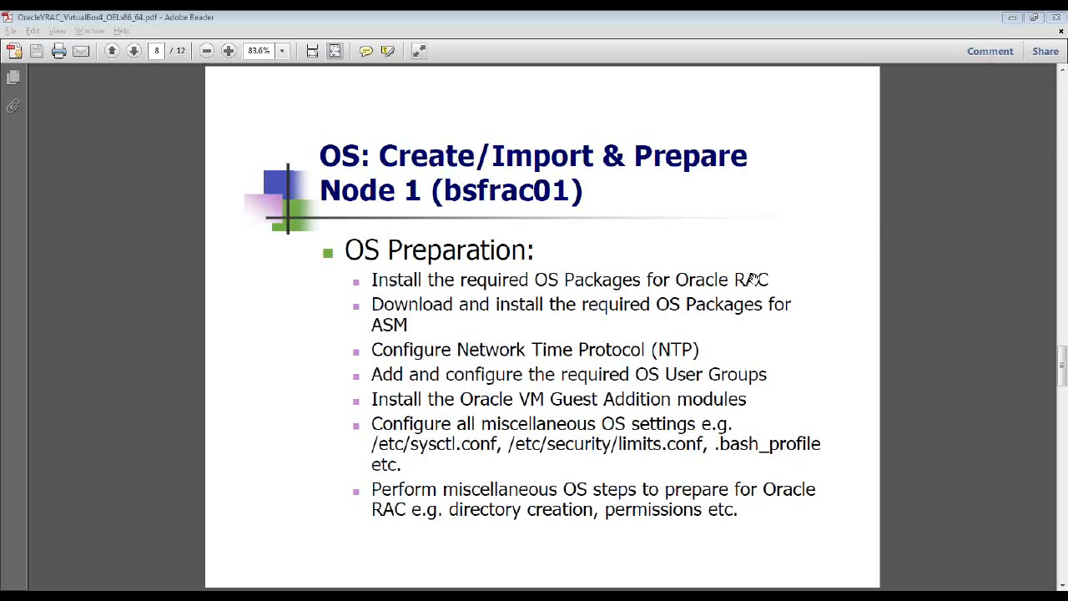
mouse_move(933, 201)
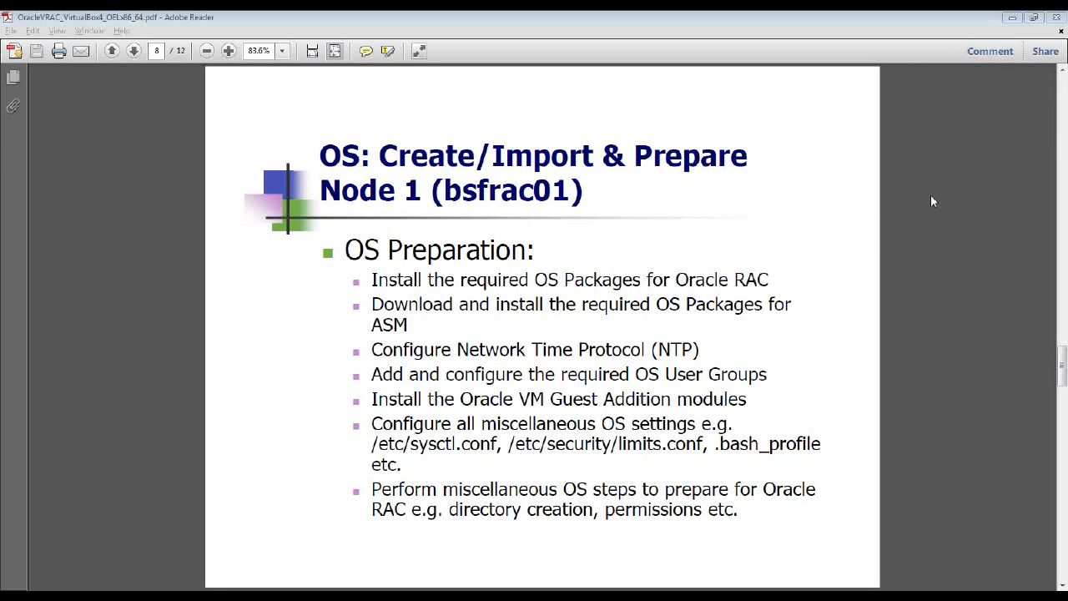
mouse_move(916, 168)
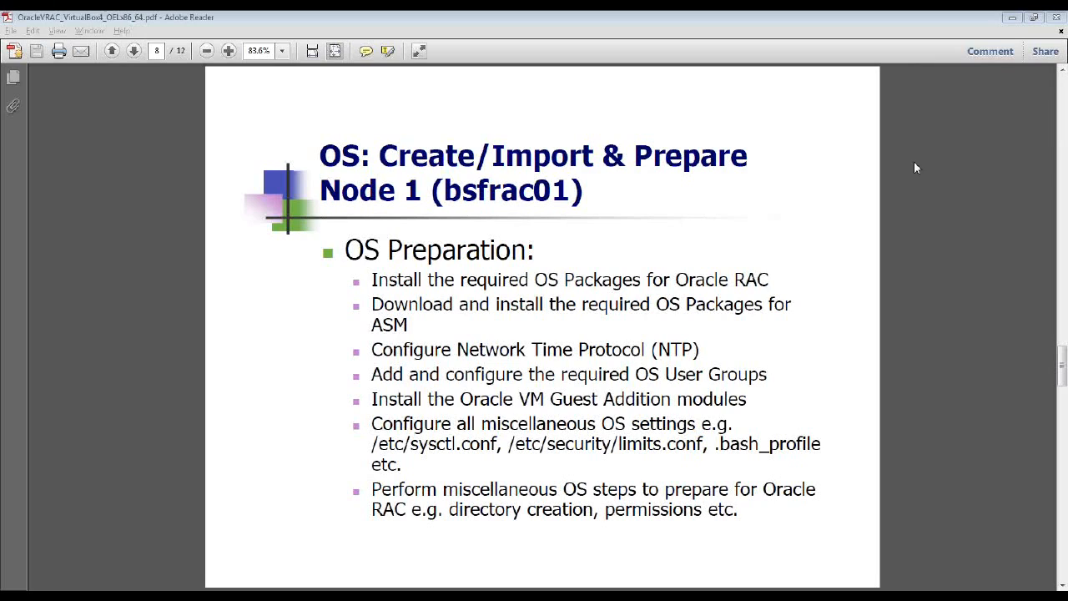
mouse_move(898, 155)
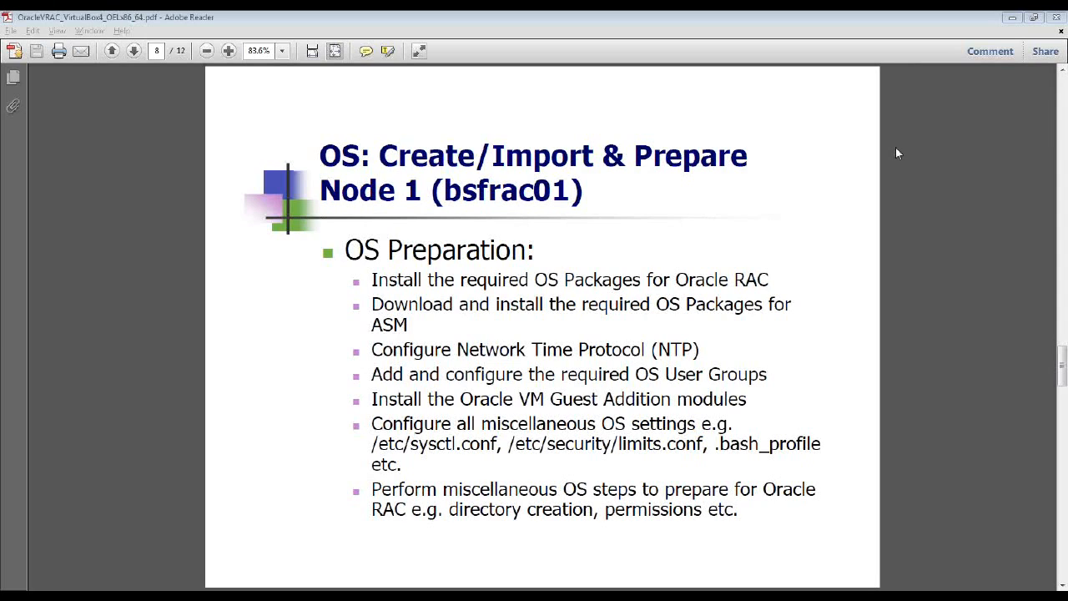
mouse_move(907, 155)
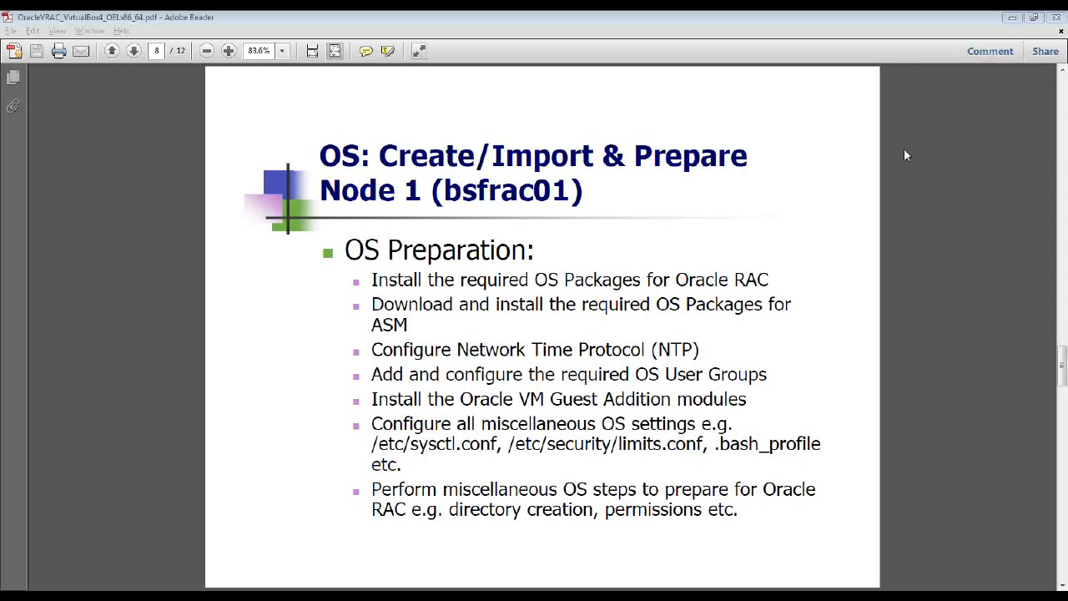
mouse_move(907, 112)
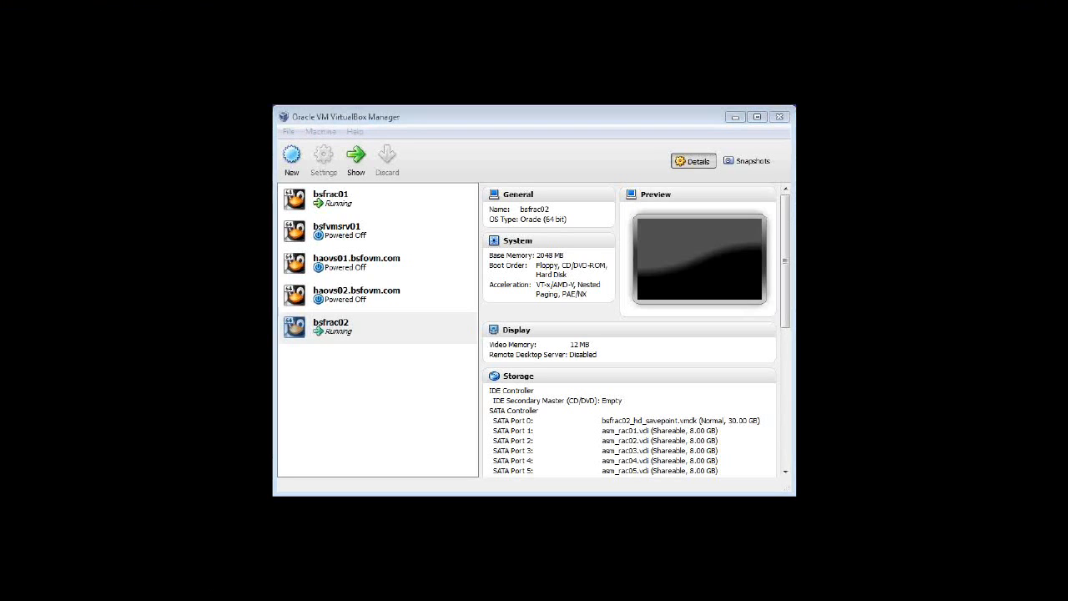
Show the running bsfrac01 VM console with the Grid Infrastructure installer at step 1.
click(377, 326)
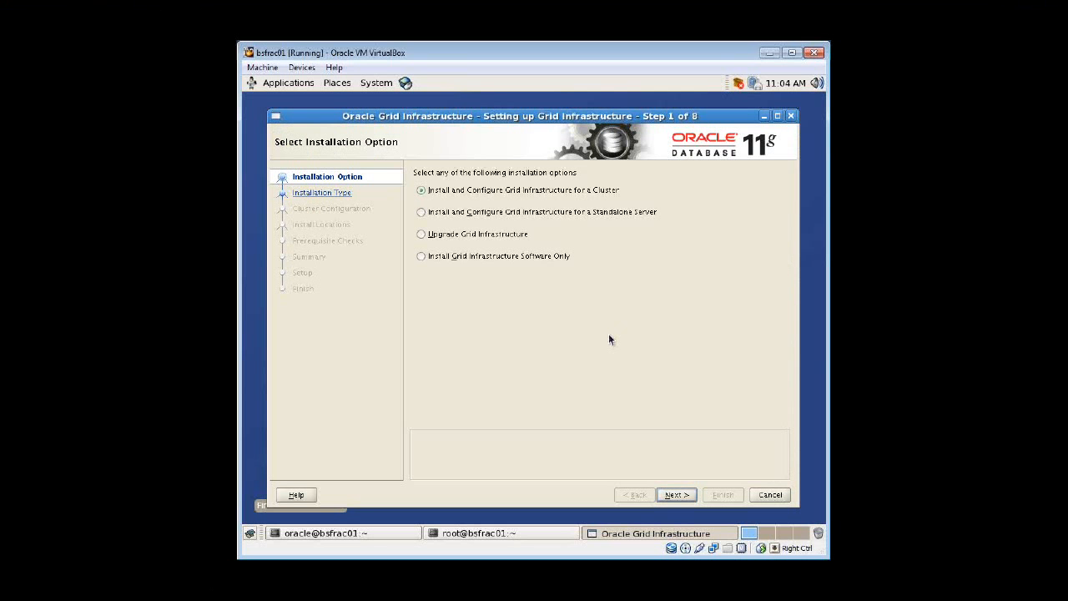
mouse_move(584, 366)
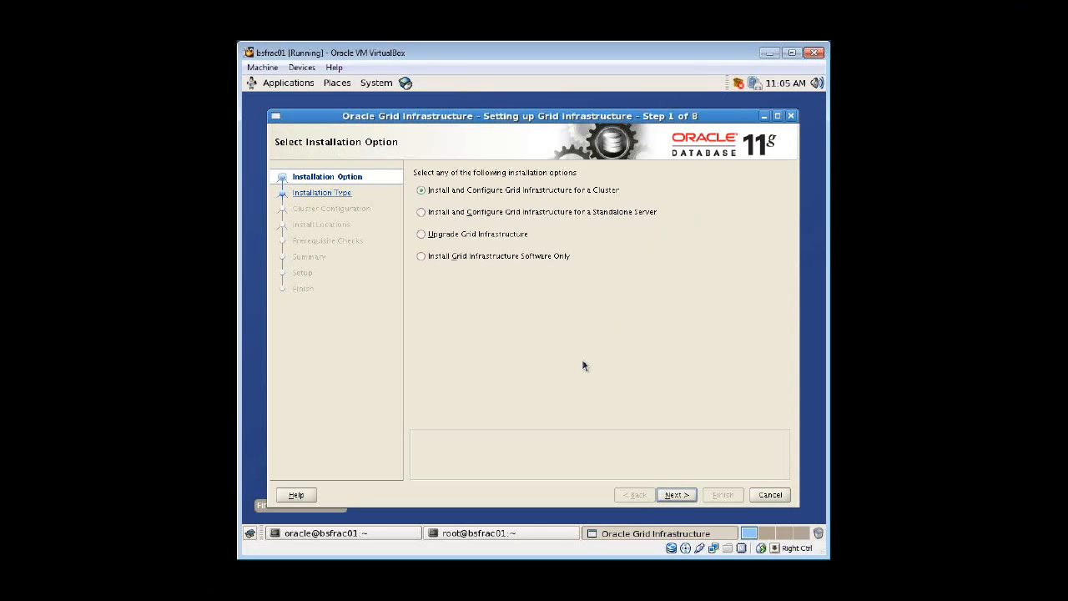
mouse_move(581, 215)
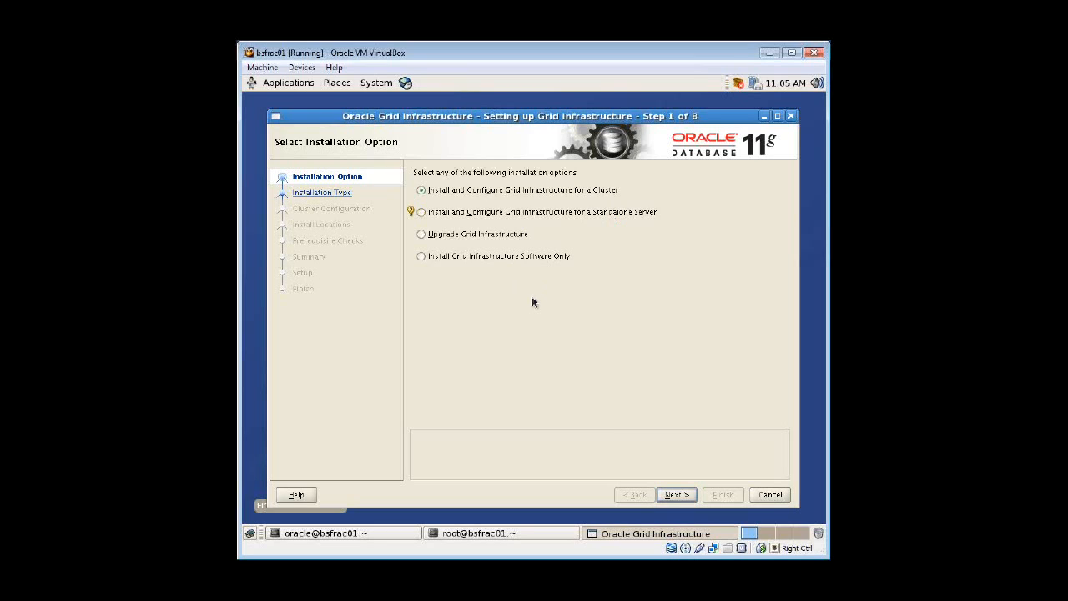
mouse_move(674, 386)
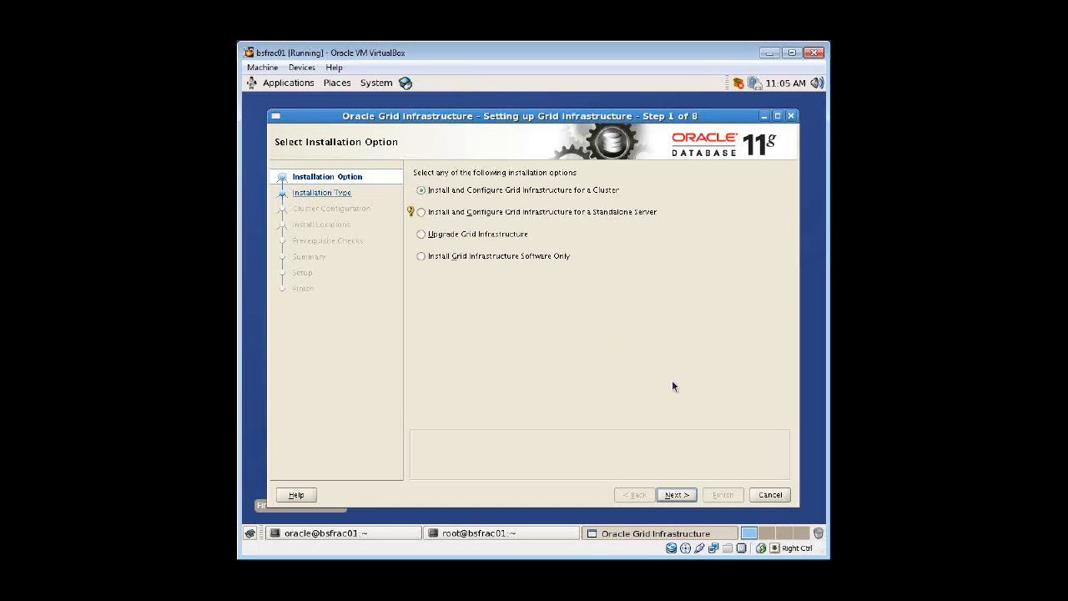
mouse_move(676, 480)
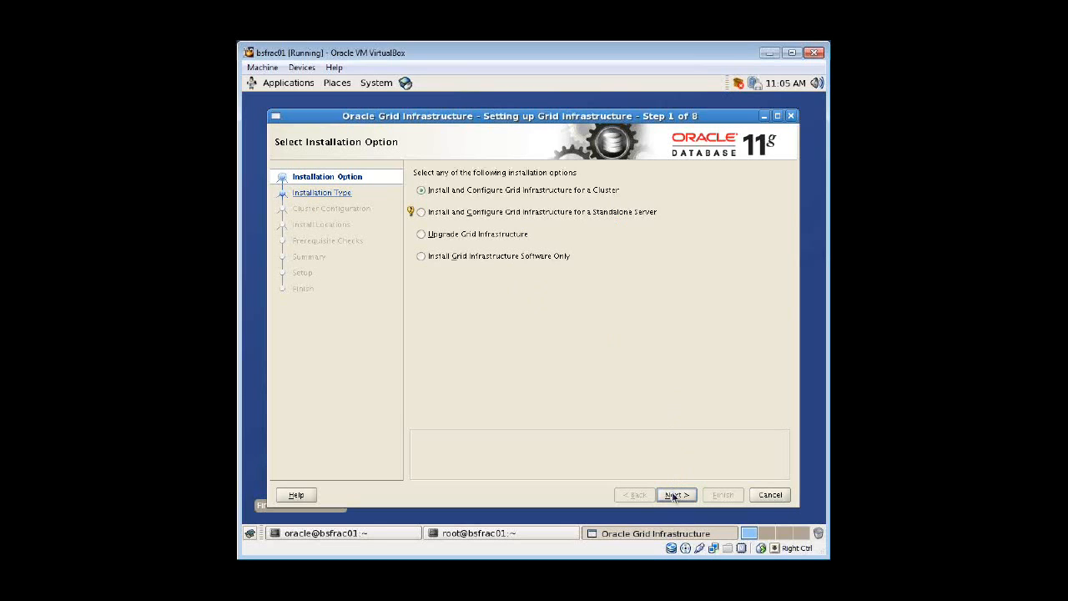
mouse_move(764, 115)
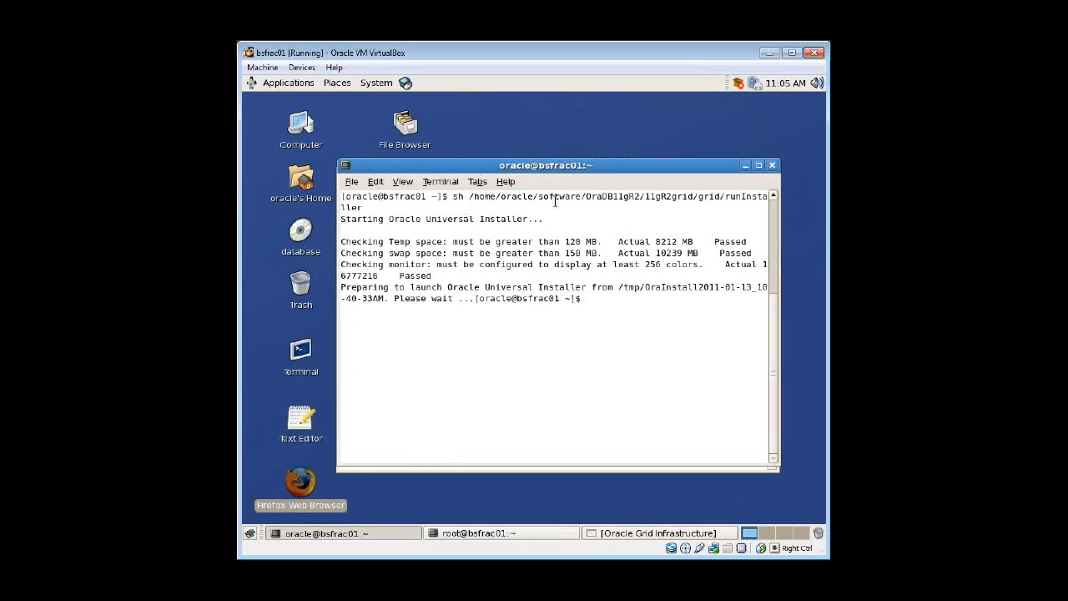
mouse_move(630, 218)
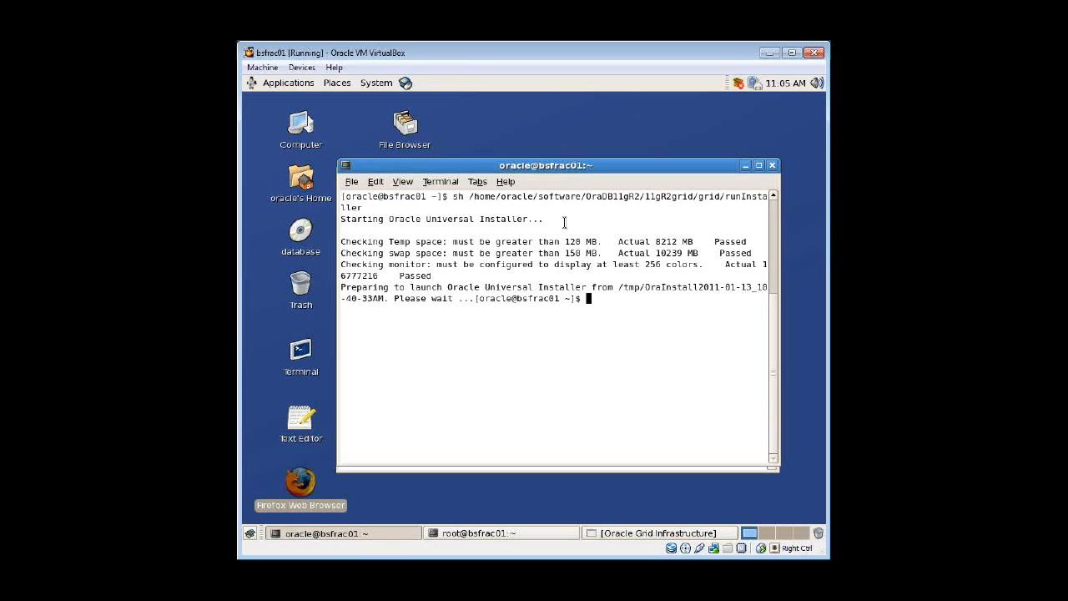
mouse_move(497, 533)
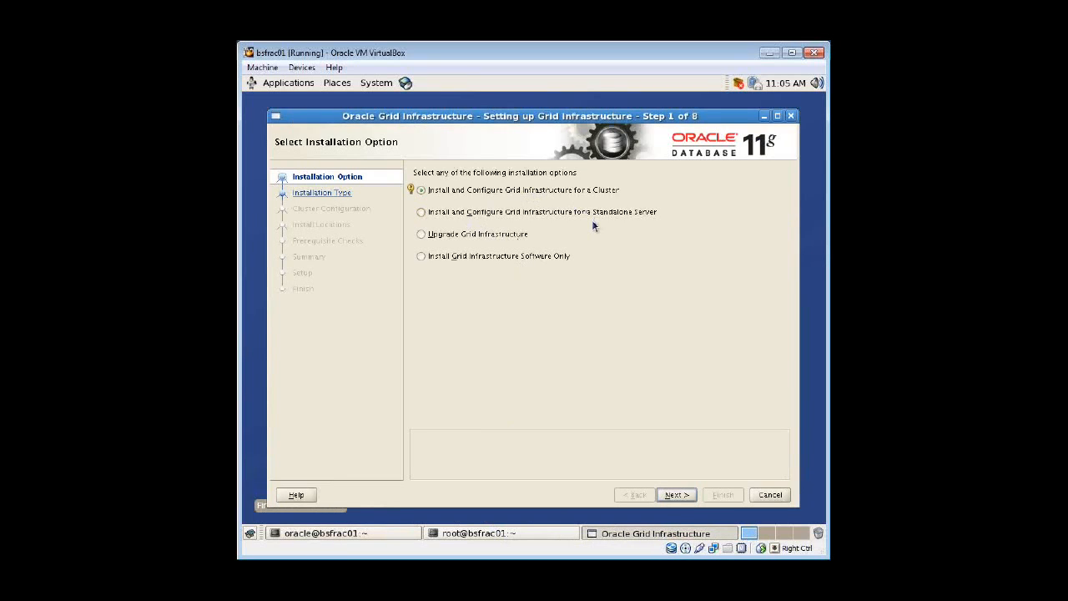
Advance from Installation Option to the Installation Type page, where Typical Installation is chosen.
click(676, 494)
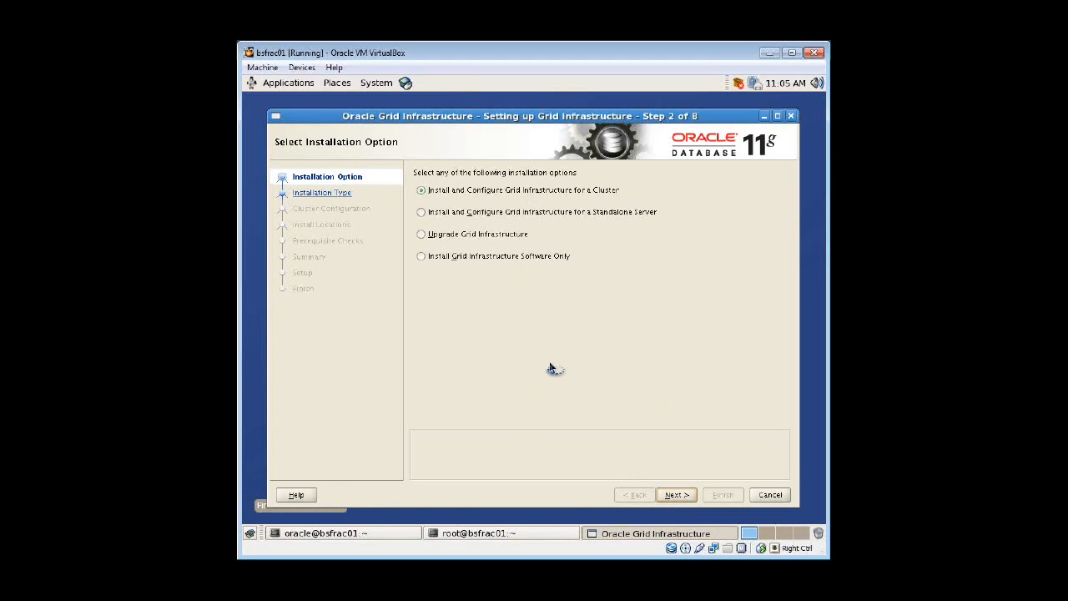
mouse_move(555, 369)
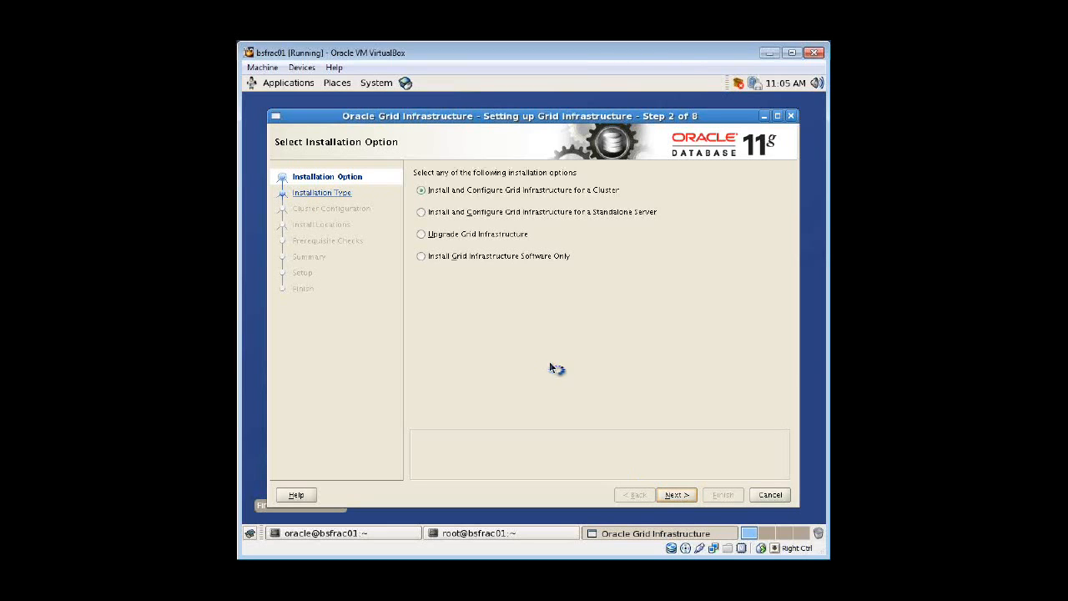
mouse_move(553, 370)
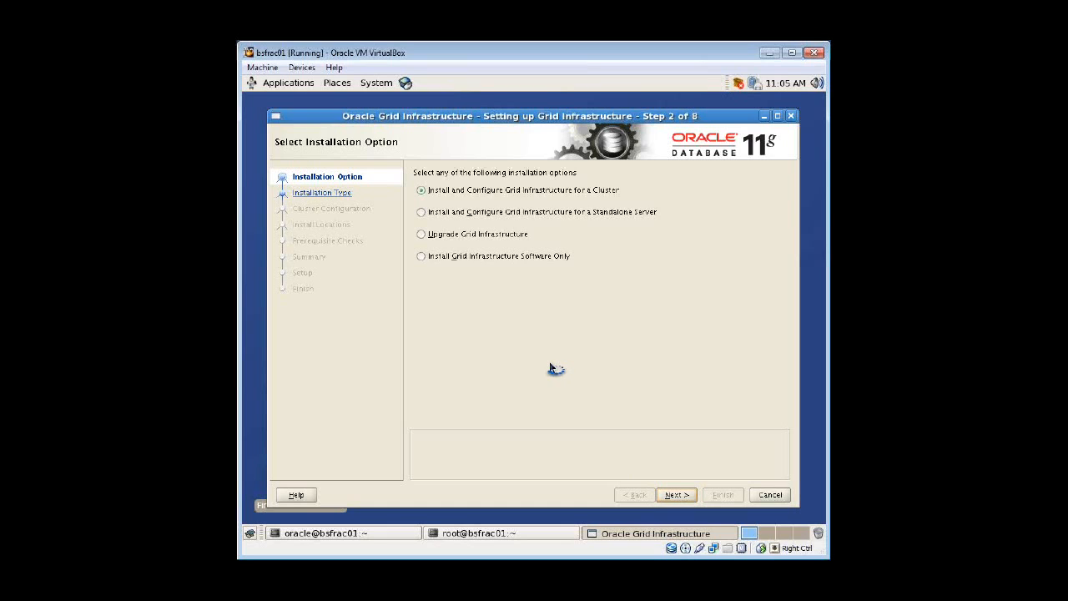
mouse_move(643, 360)
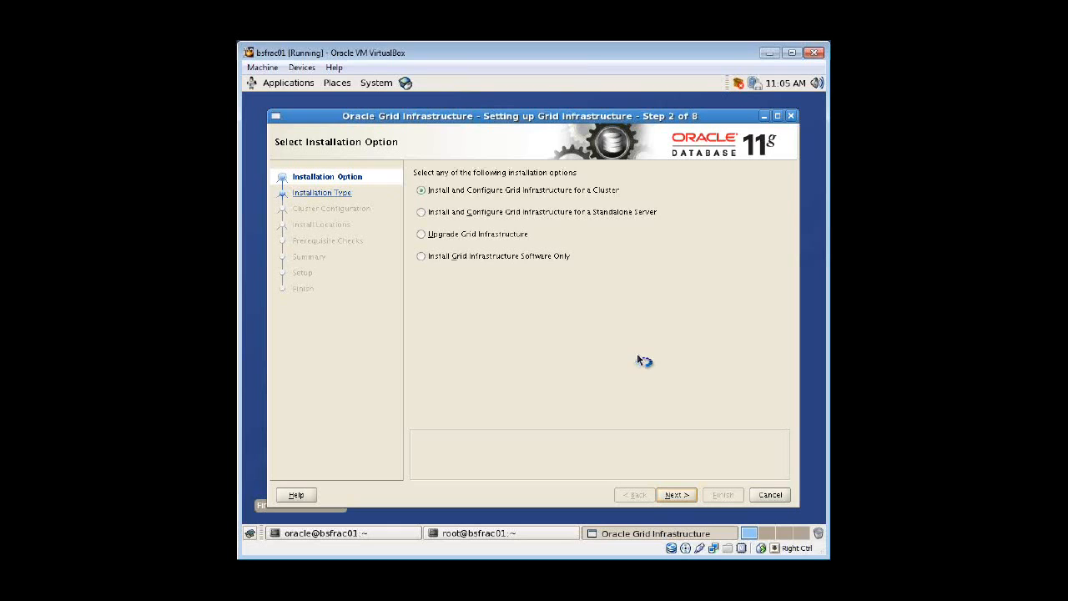
click(676, 494)
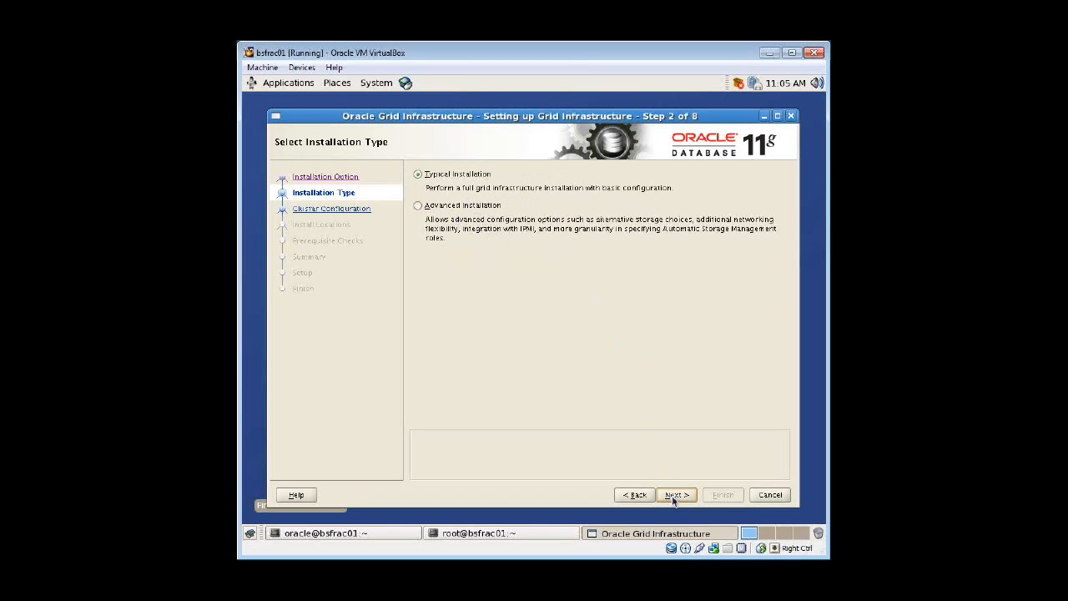
Try Advanced, settle on Typical Installation, and reach the Cluster Configuration page.
click(676, 495)
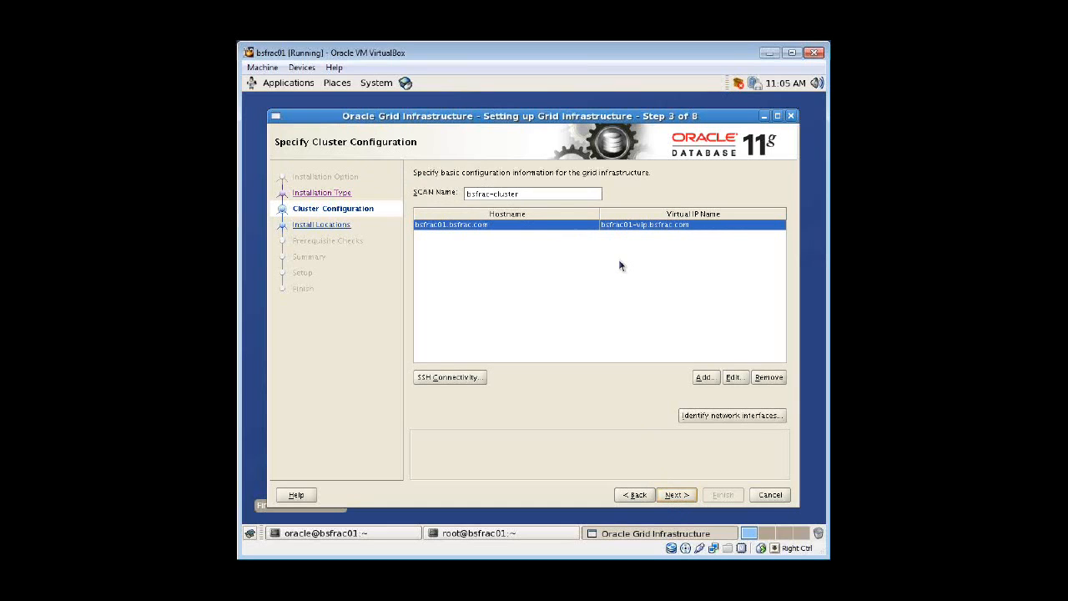
mouse_move(576, 222)
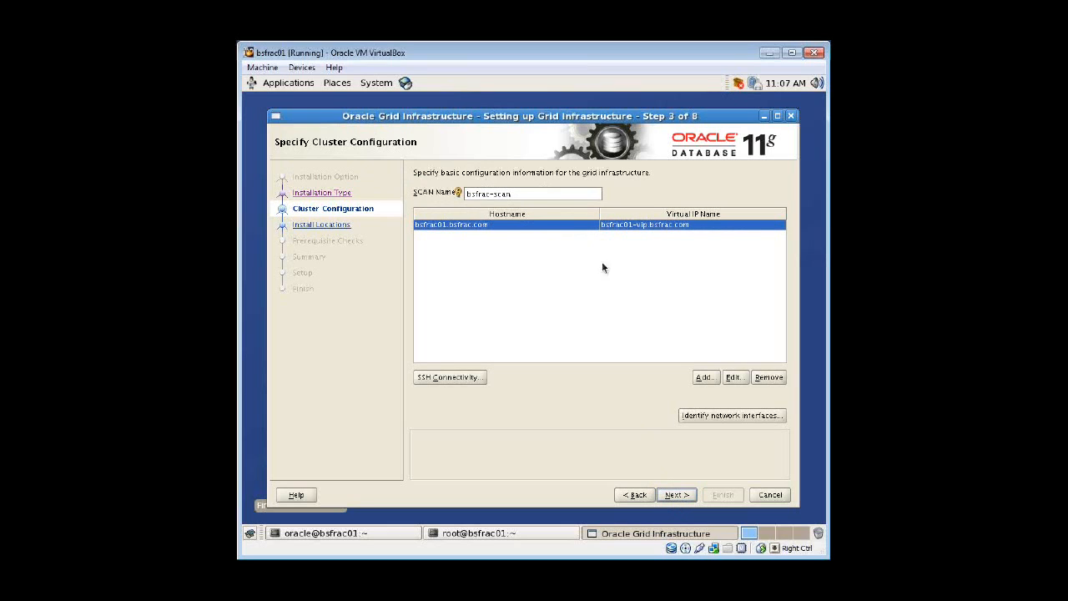
click(635, 494)
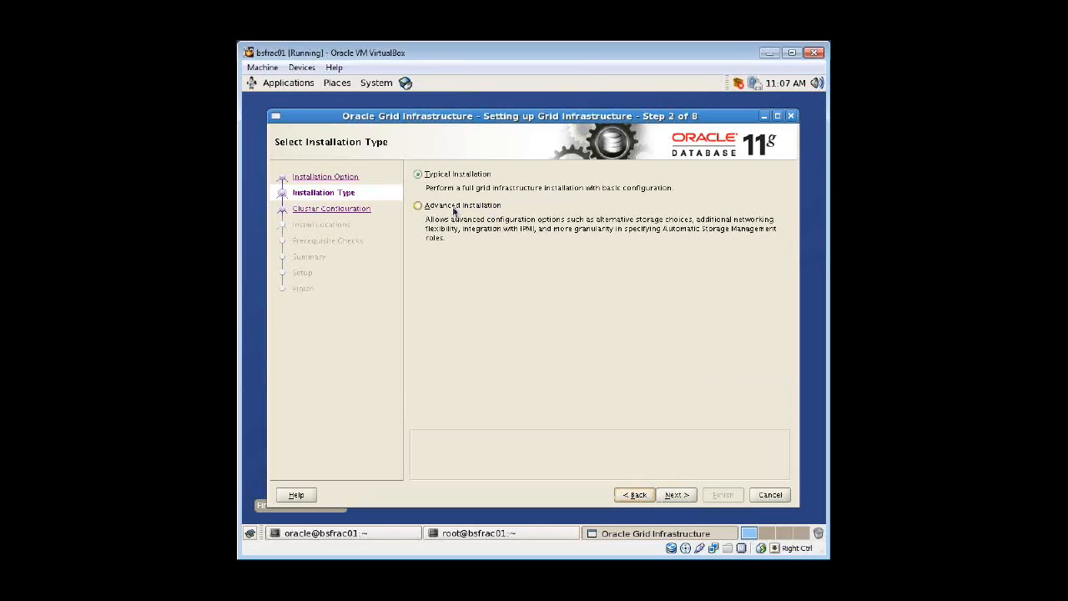
click(417, 205)
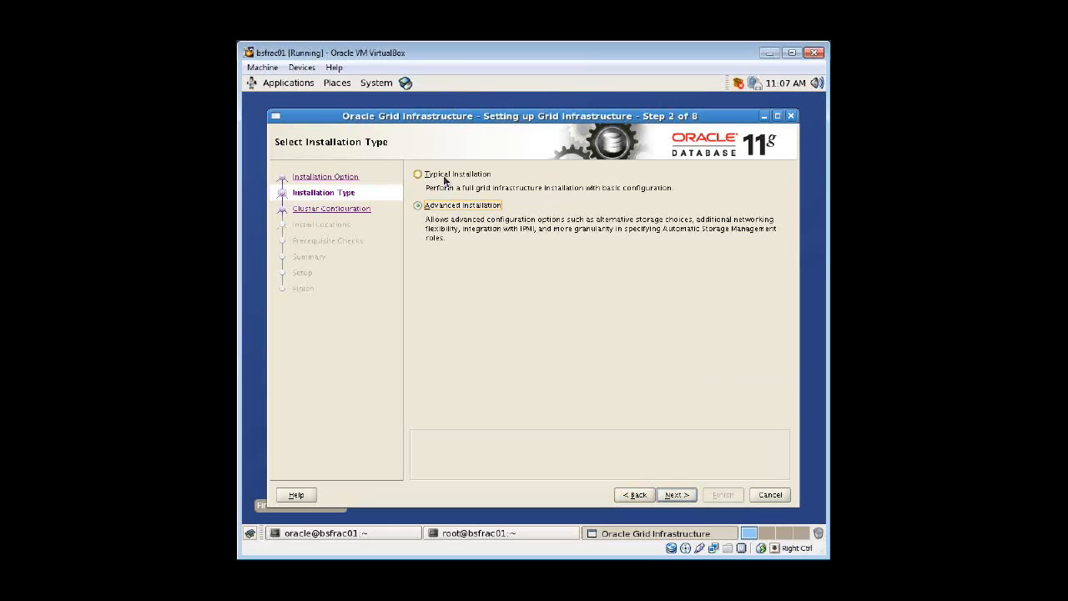
click(419, 174)
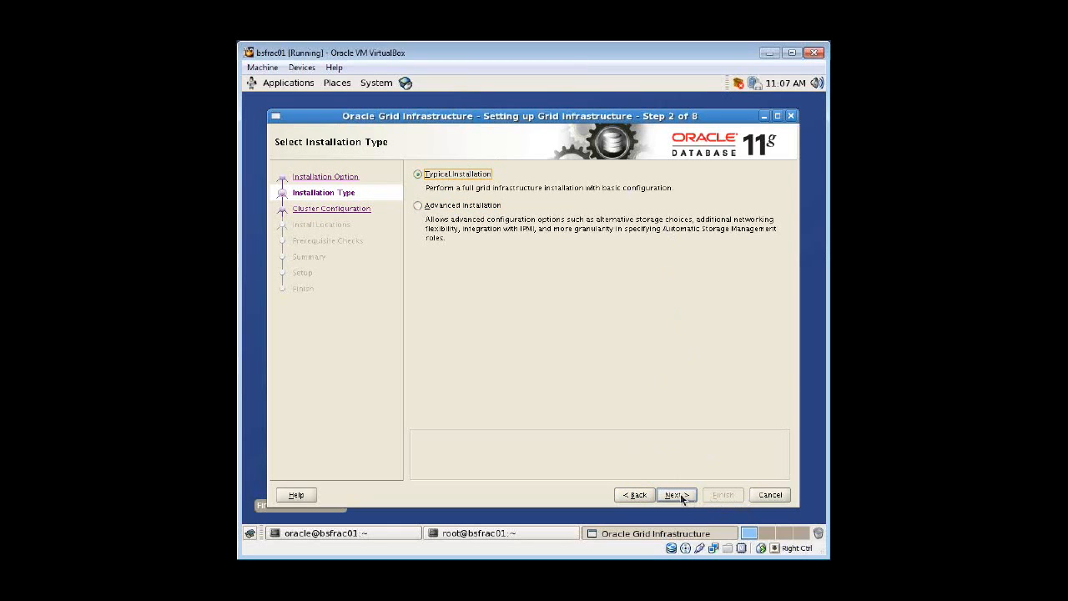
click(675, 494)
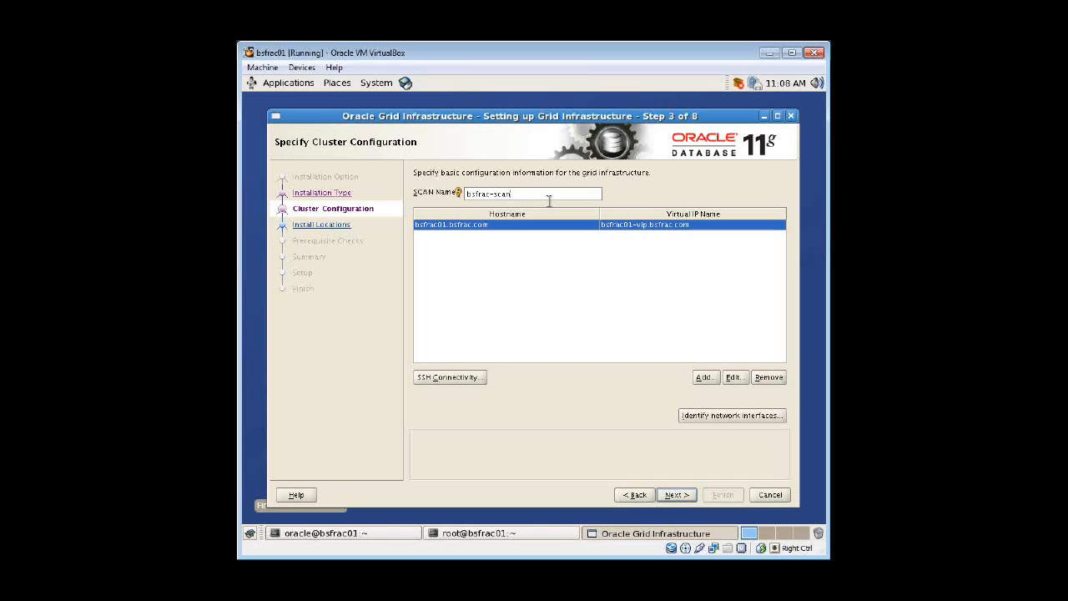
Enter node hostname bsfrac02.bsfrac.com with virtual IP name bsfrac02-vip.bsfrac.com.
click(704, 377)
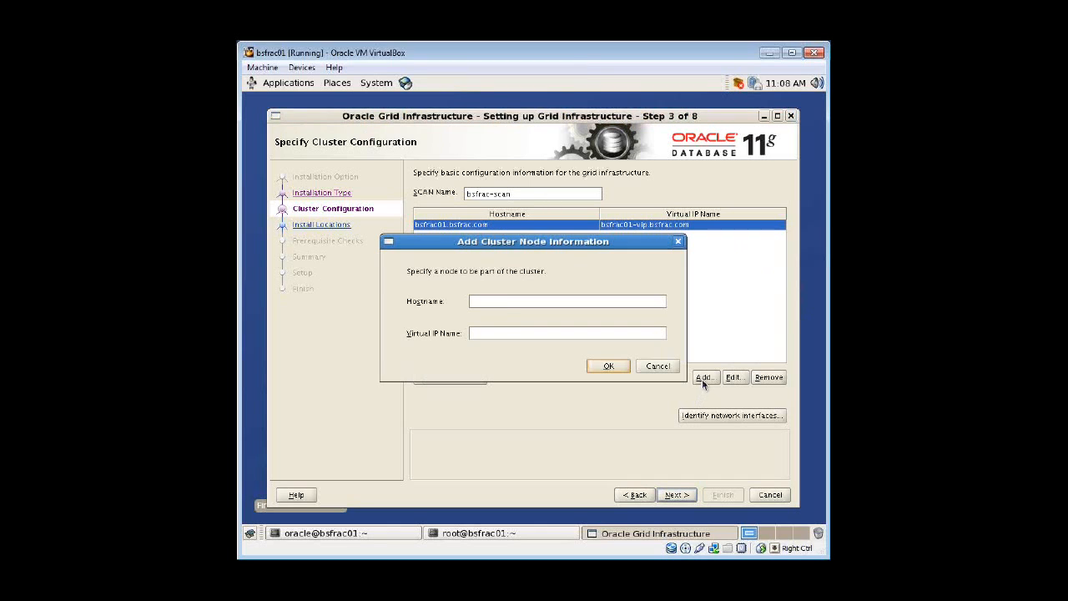
text(bsfrac02.bsfrac.com)
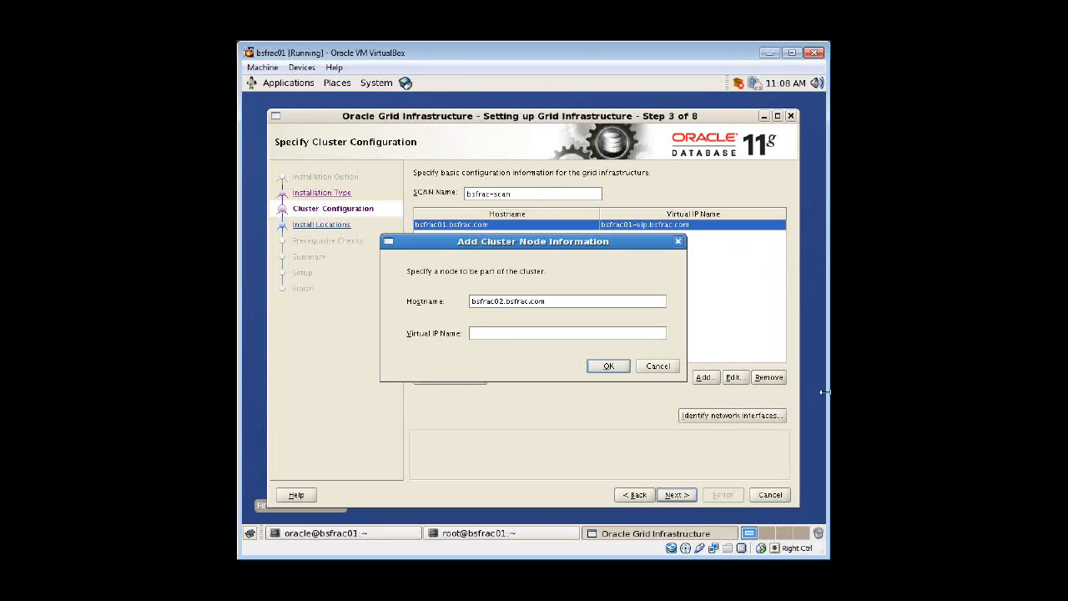
text(bsfrac03)
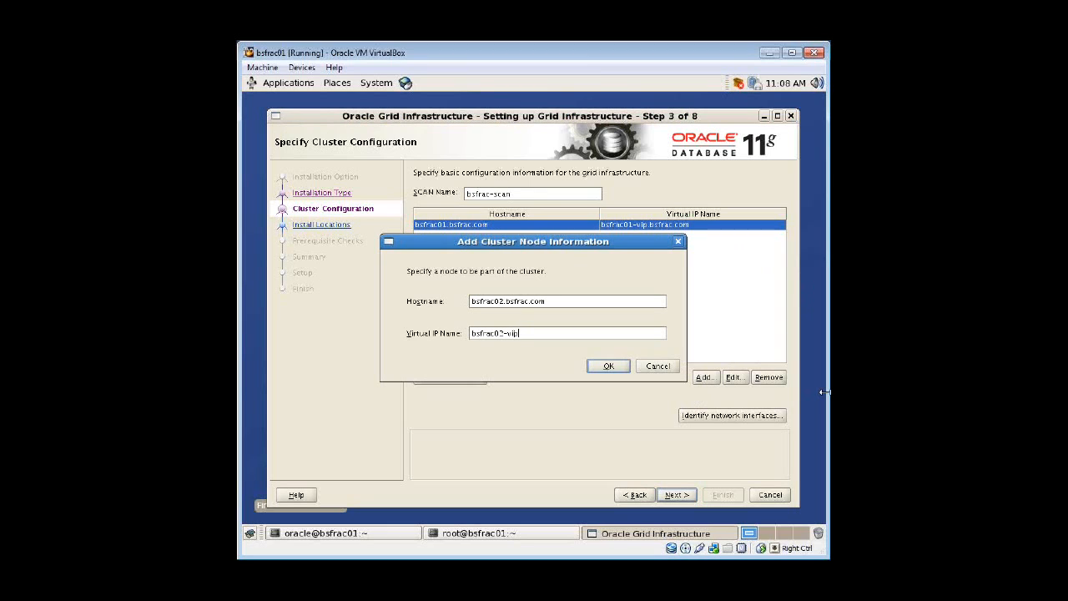
text(bsfrac.com)
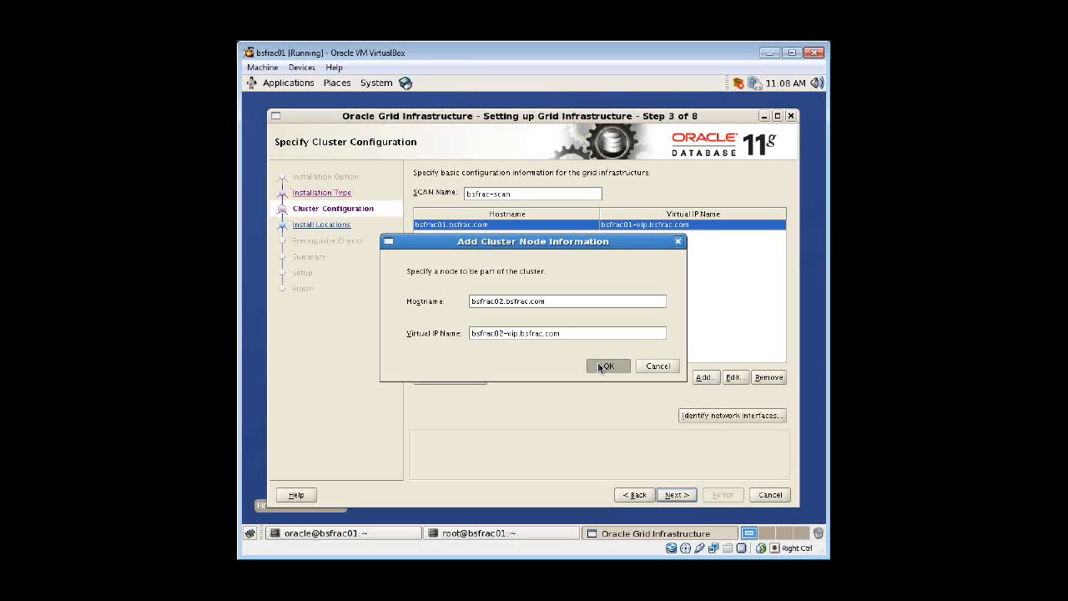
Confirm the bsfrac02 node and check the bsfrac01 and bsfrac02 rows in the list.
click(607, 366)
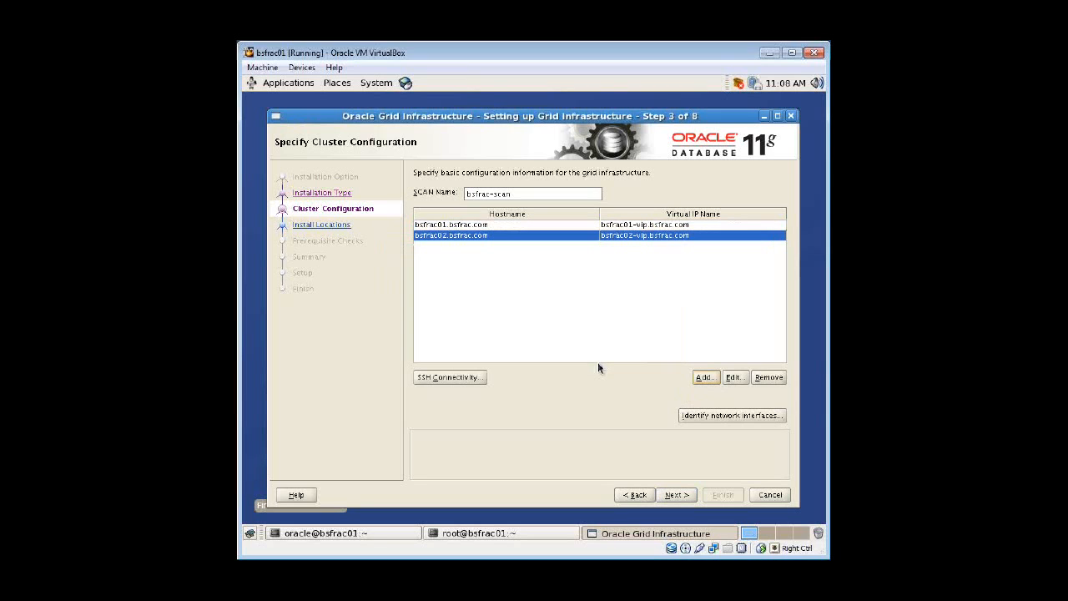
click(450, 224)
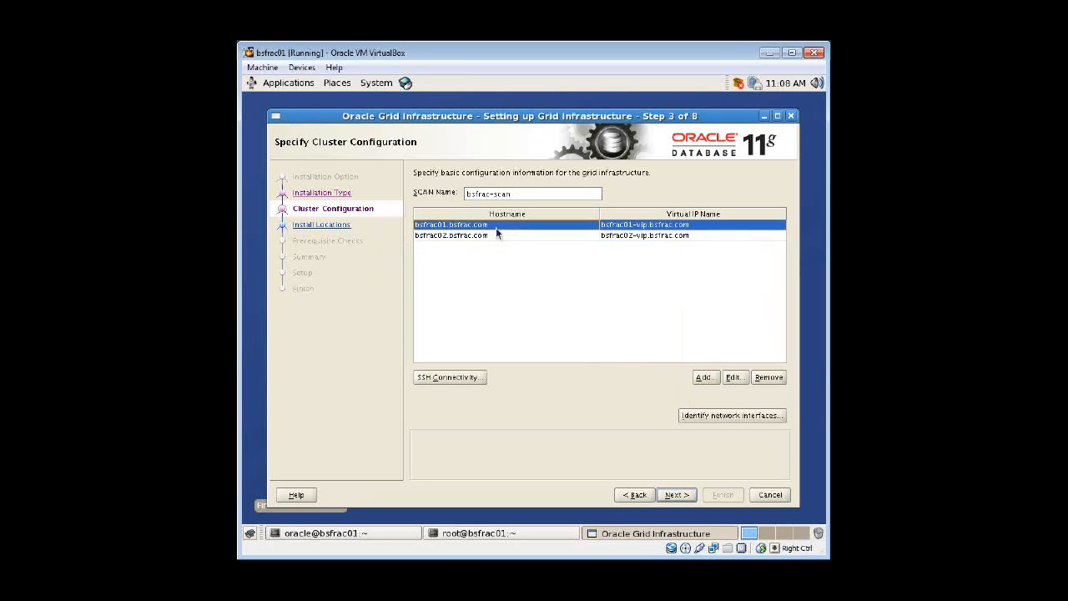
click(451, 235)
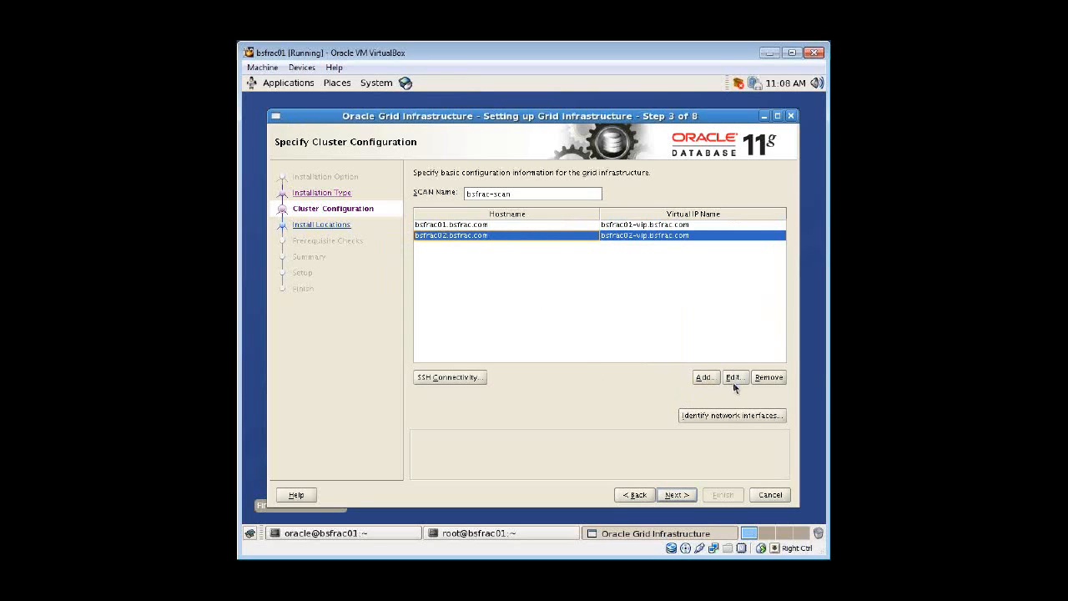
mouse_move(585, 421)
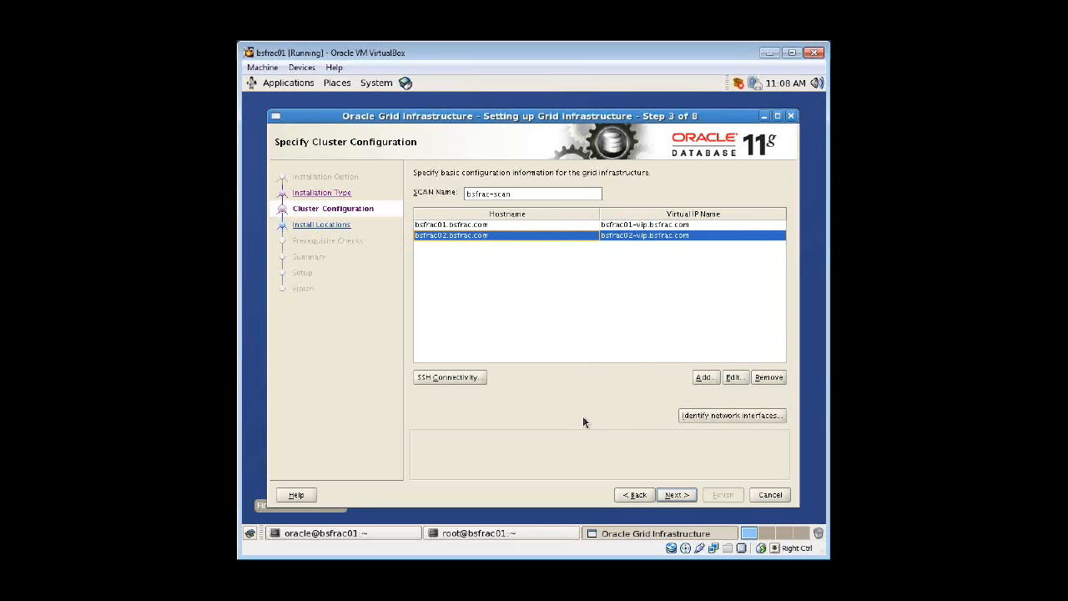
mouse_move(480, 384)
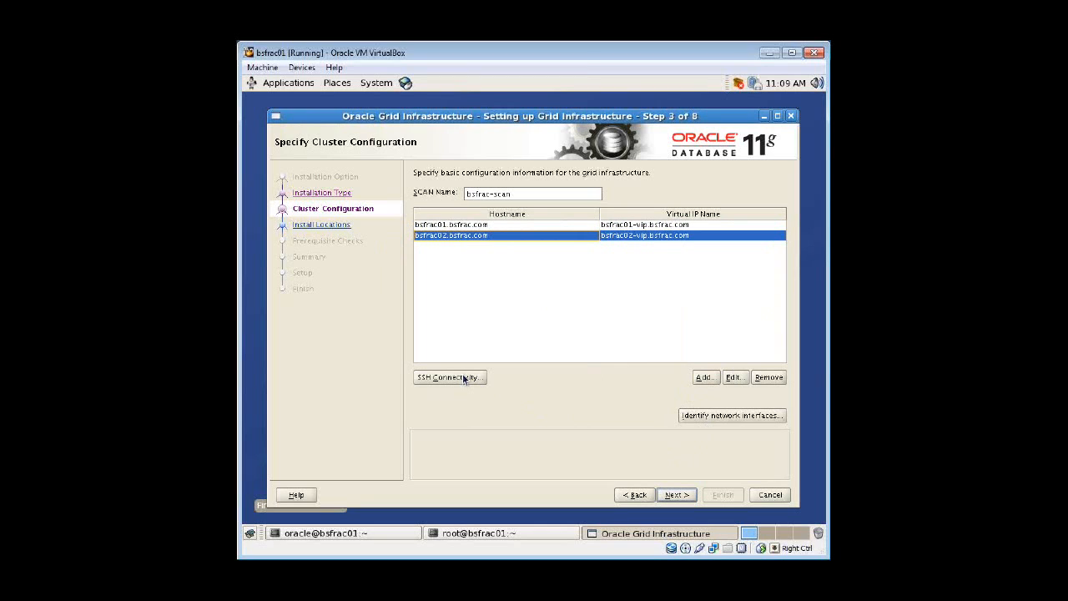
Enter the oracle user's OS password and launch passwordless SSH setup between both nodes.
click(449, 377)
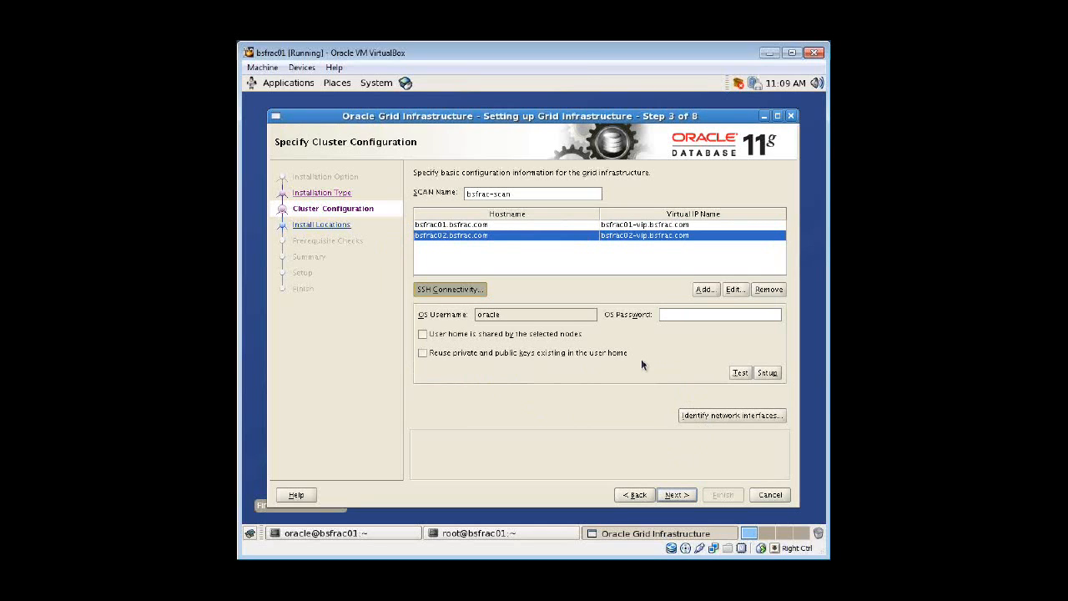
click(423, 352)
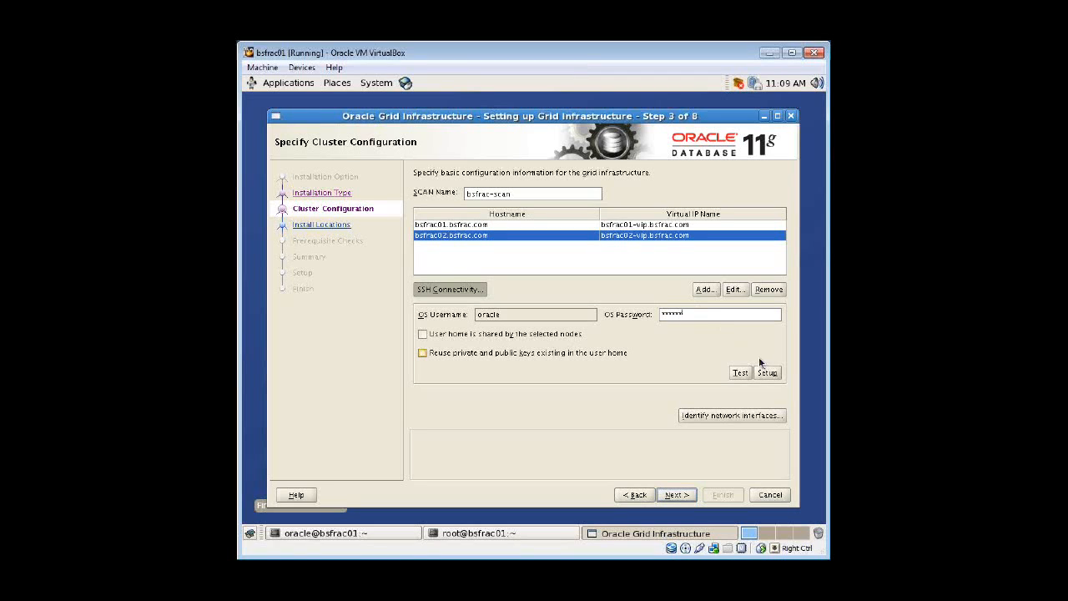
click(423, 352)
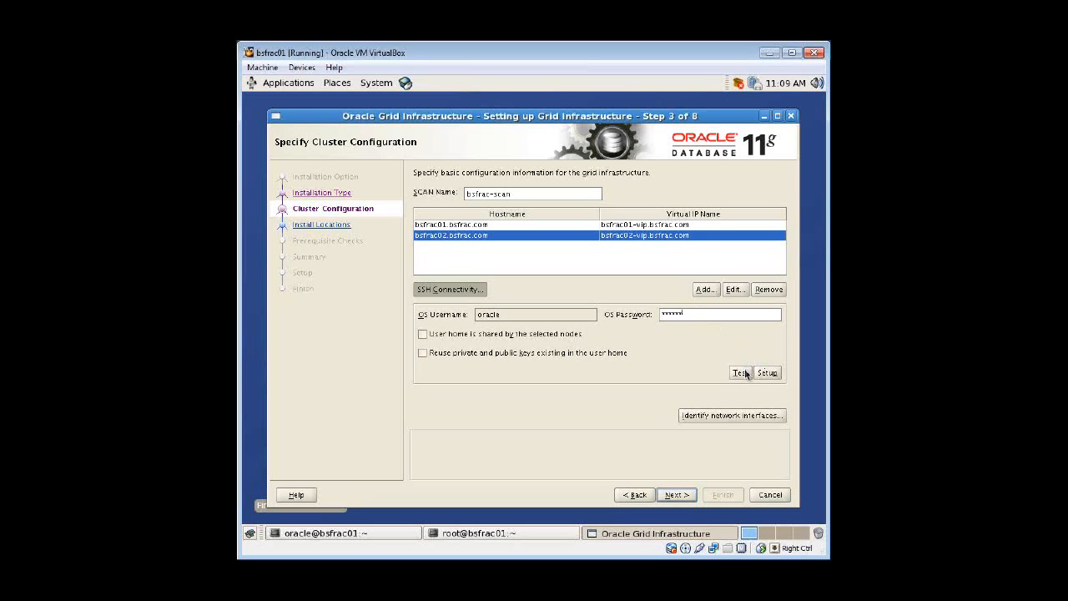
click(765, 372)
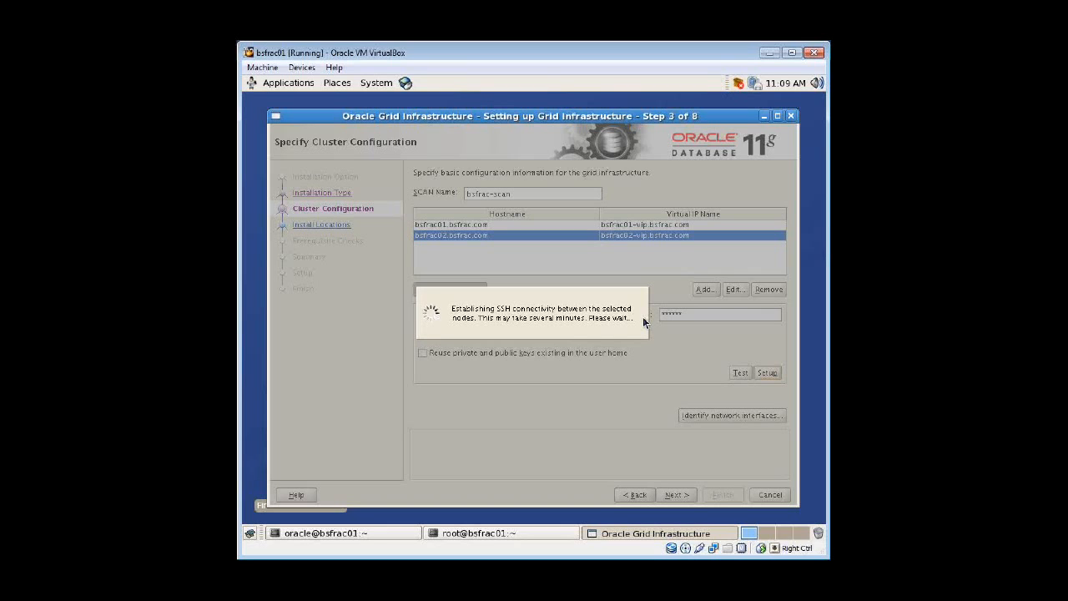
mouse_move(791, 353)
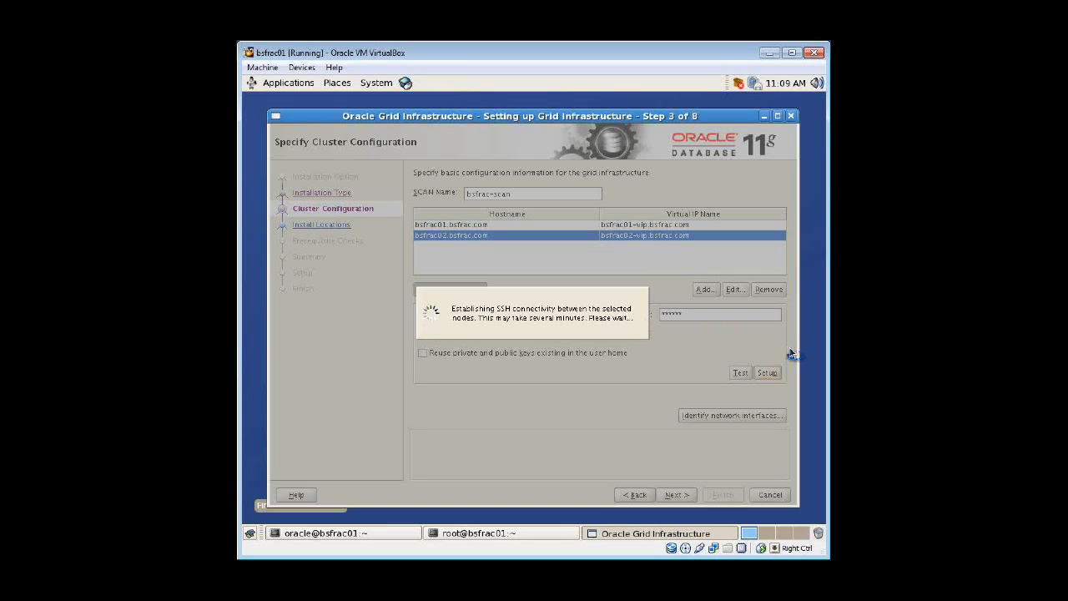
mouse_move(672, 338)
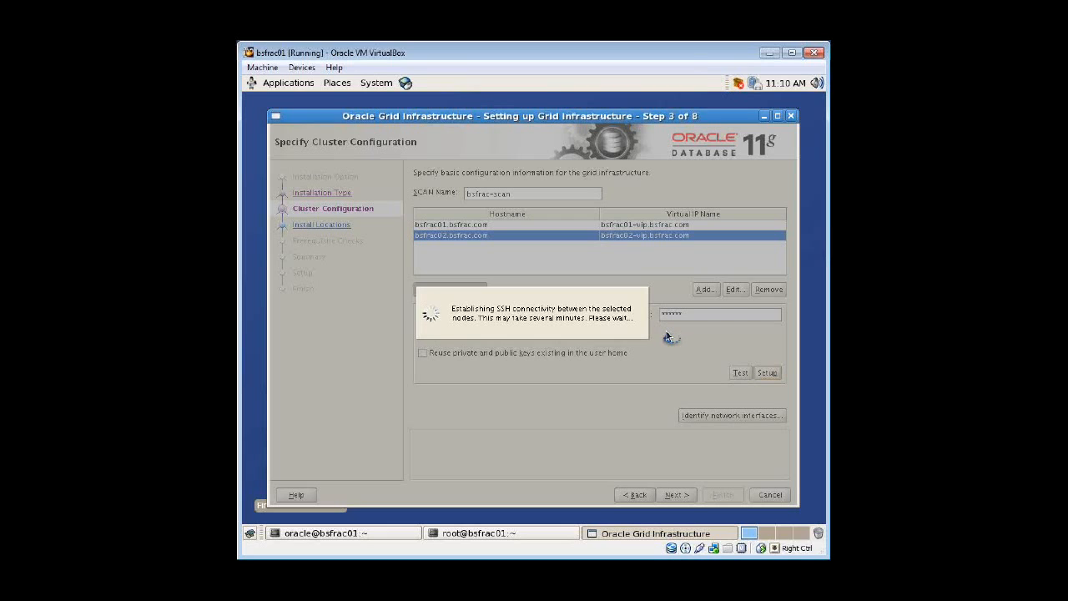
mouse_move(643, 338)
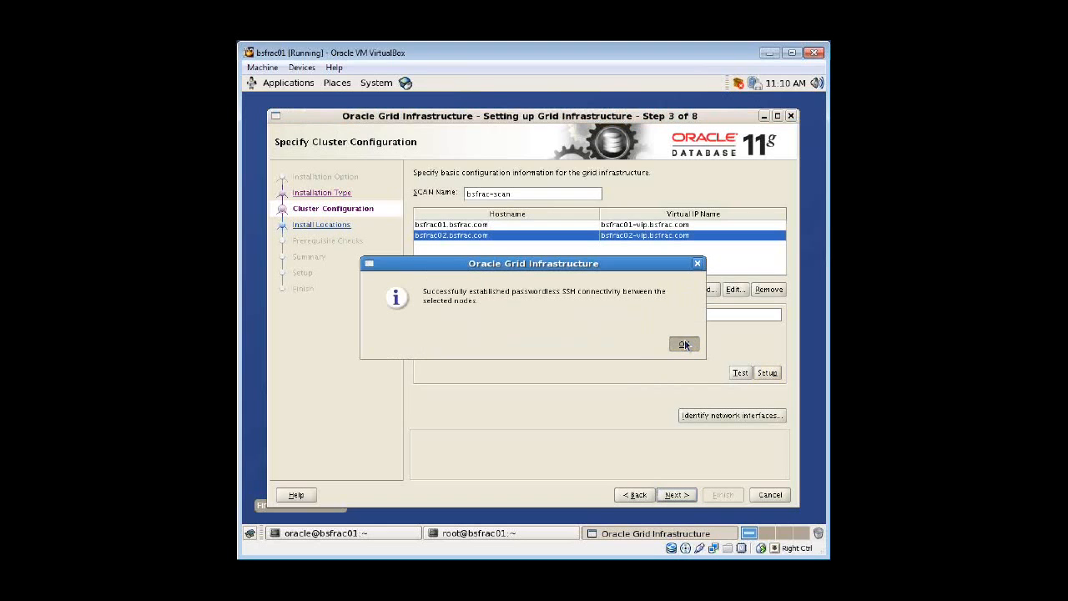
Acknowledge SSH setup success, verify connectivity with a test, and continue.
click(683, 344)
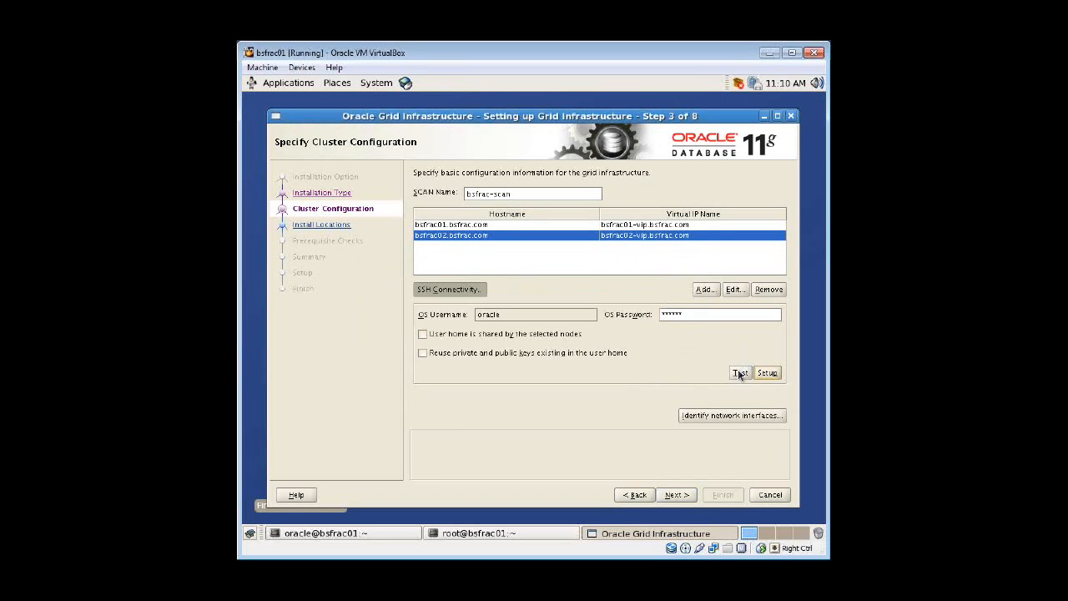
click(740, 373)
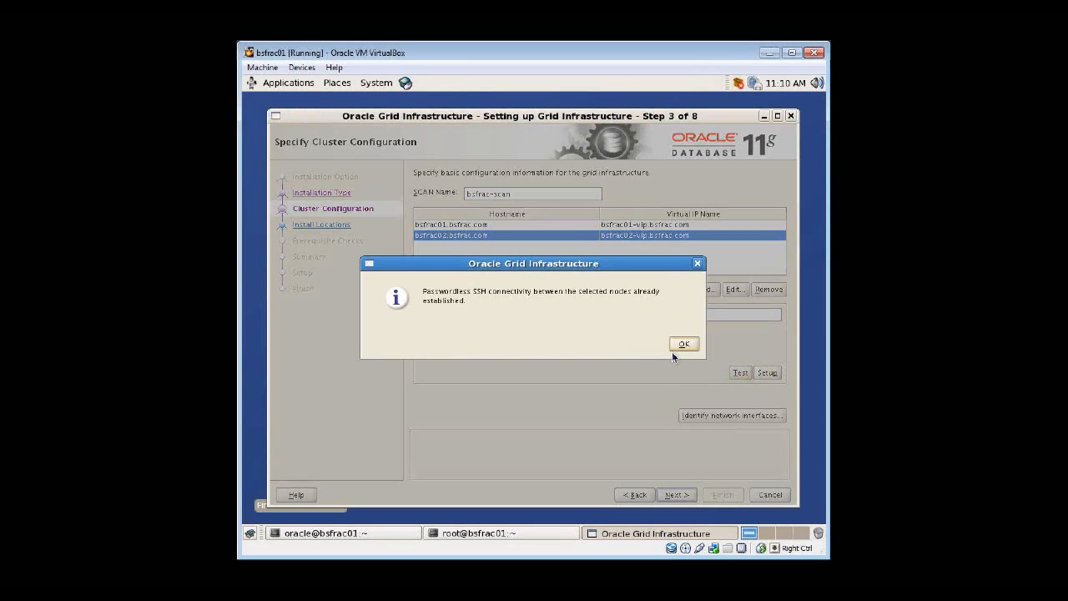
click(684, 343)
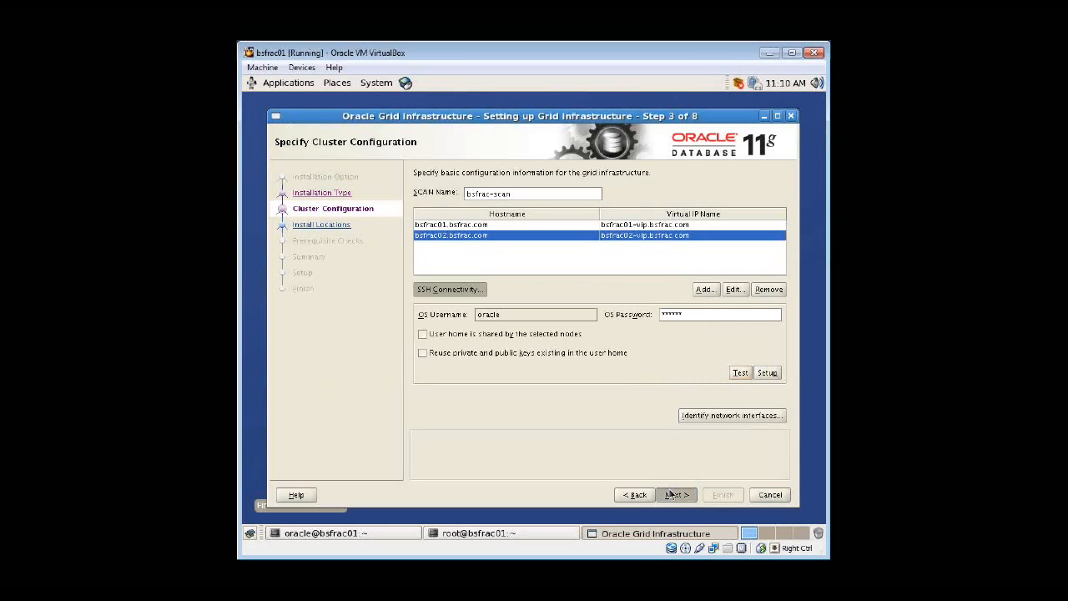
click(676, 494)
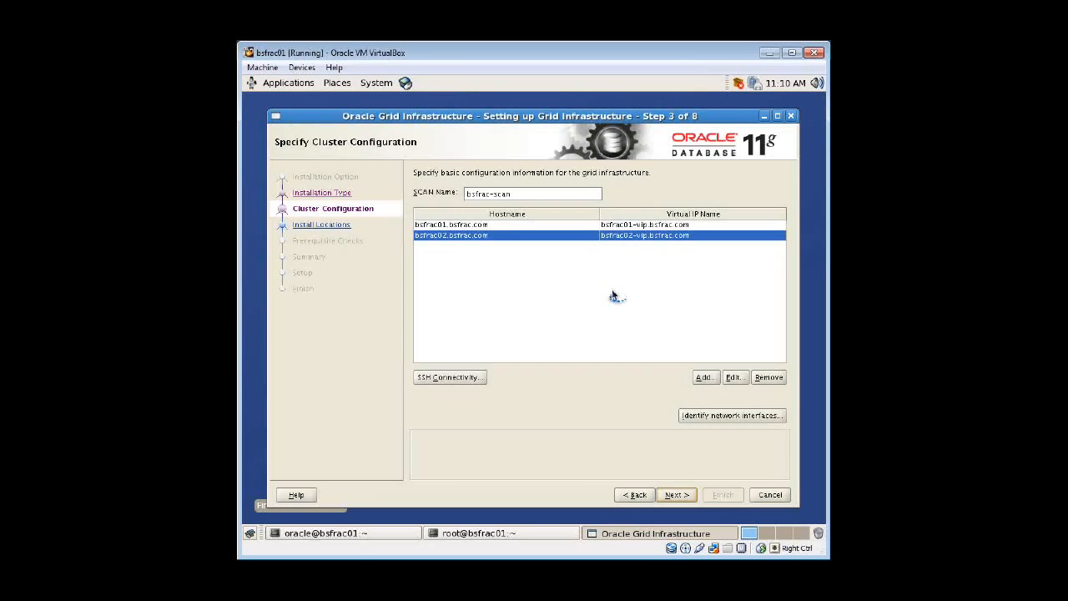
Choose ASM storage, enter SYSASM password, location /u01/app/grid/11.2.0, OSASM group dba.
click(676, 494)
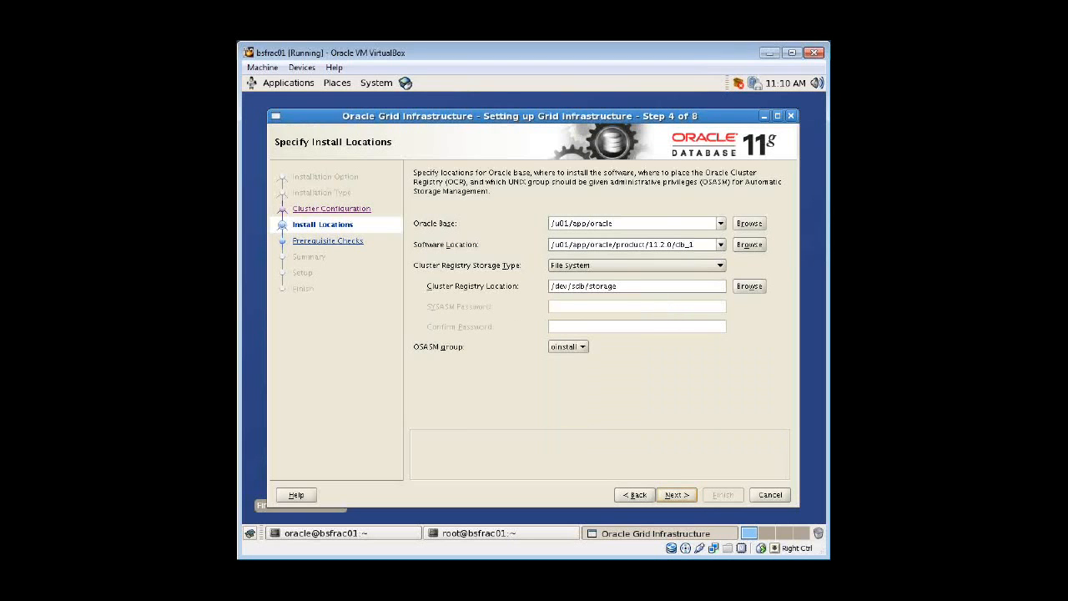
mouse_move(610, 265)
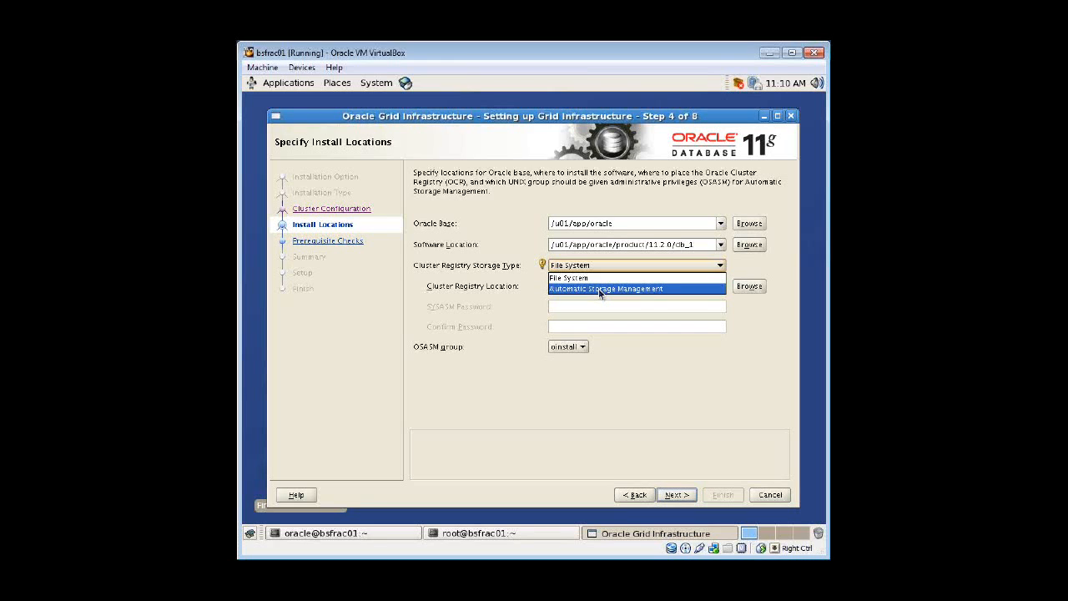
click(604, 289)
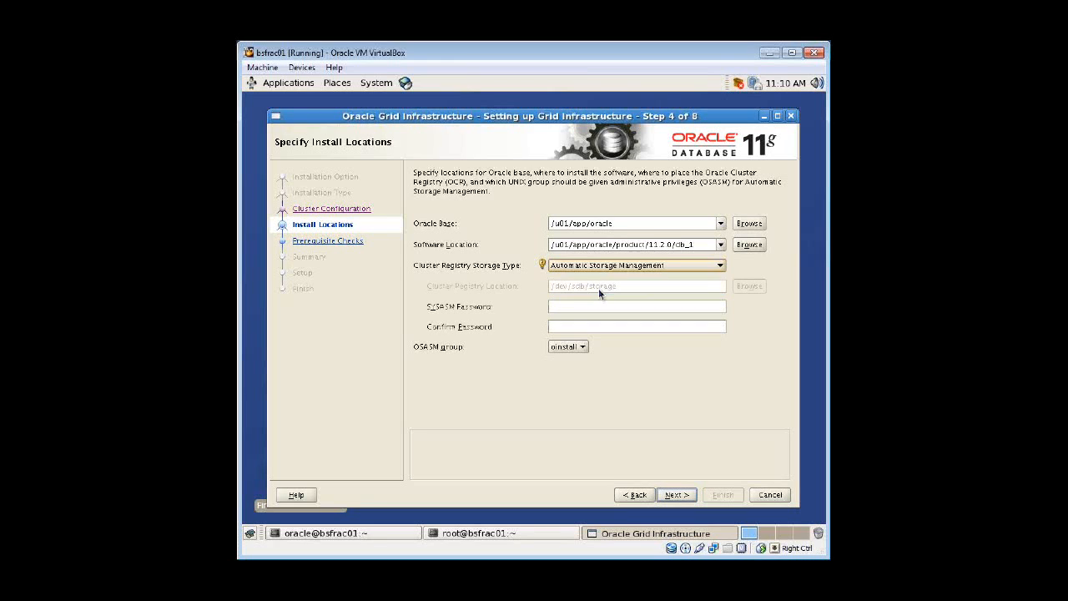
click(637, 307)
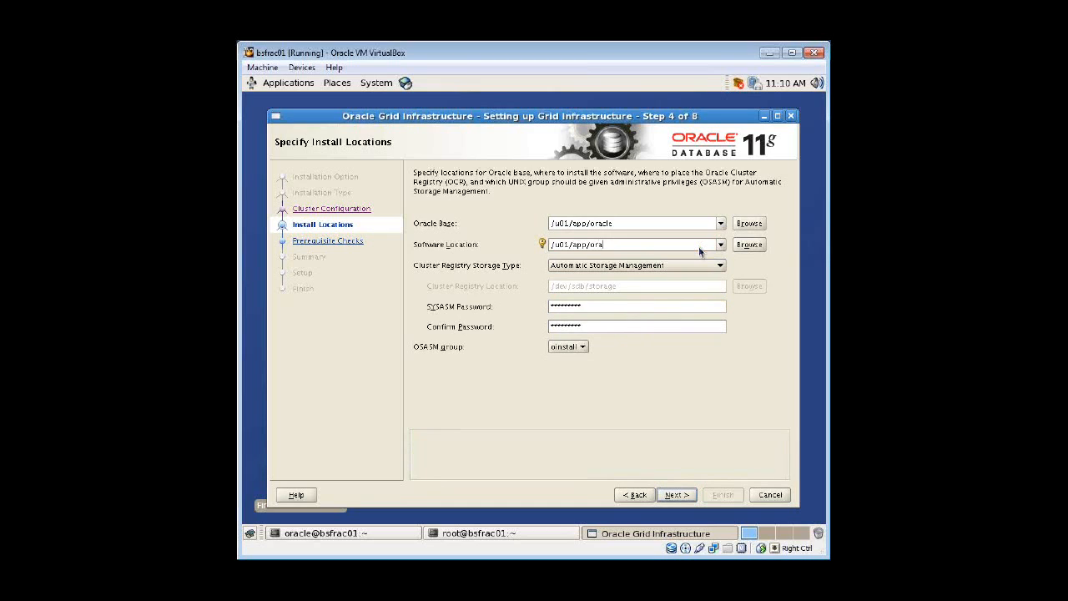
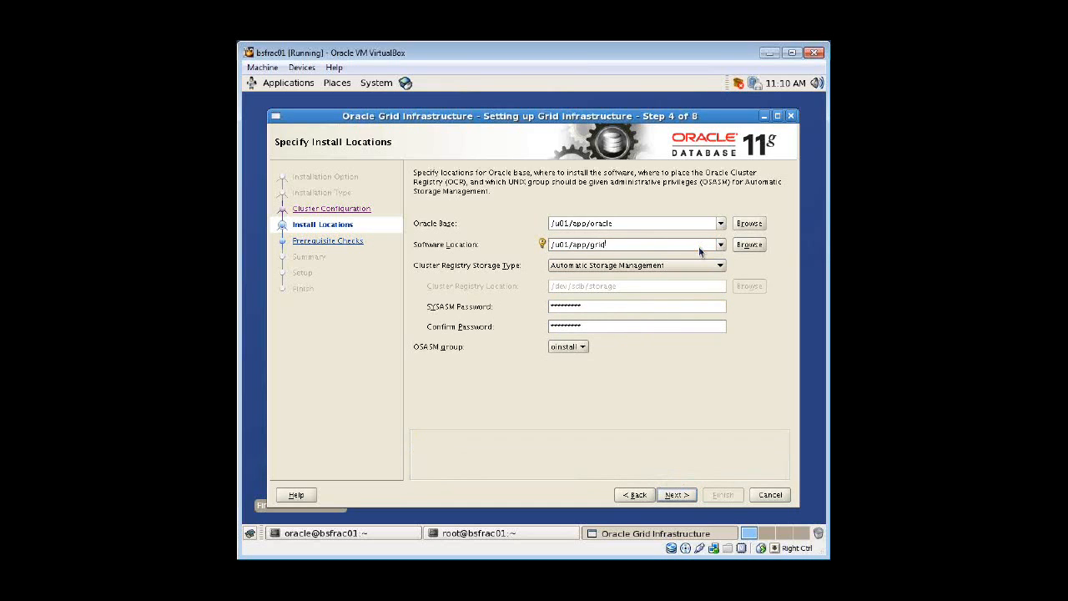
text(/11.2.0)
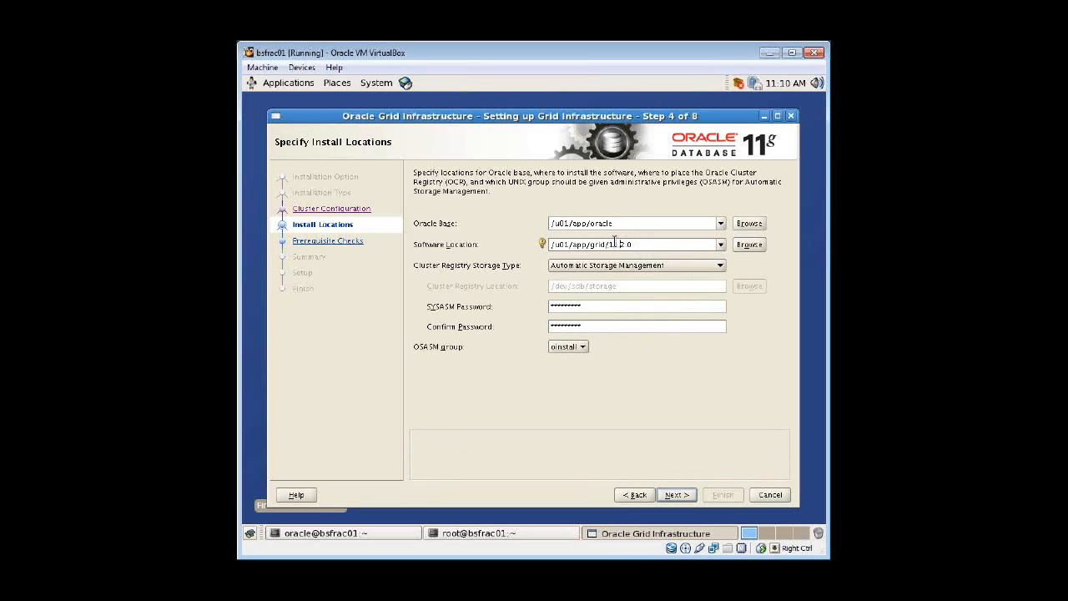
click(581, 346)
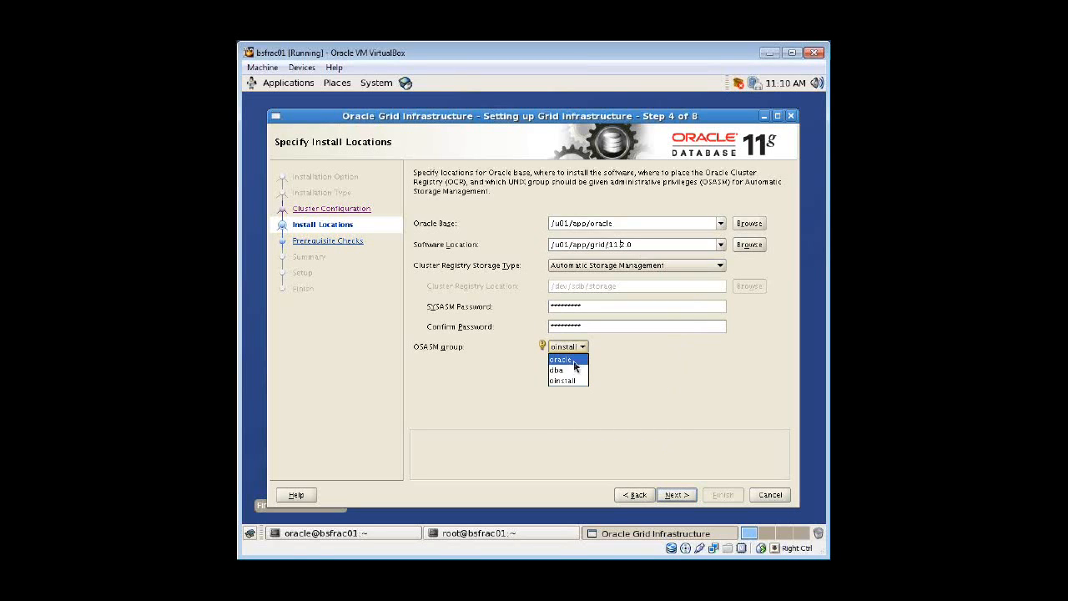
click(556, 369)
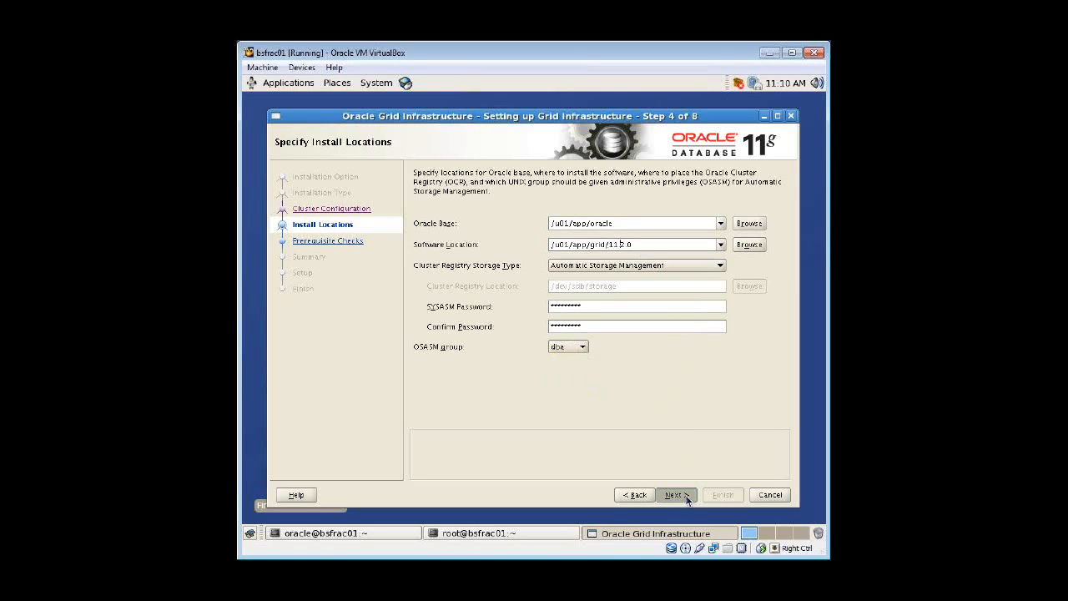
click(675, 494)
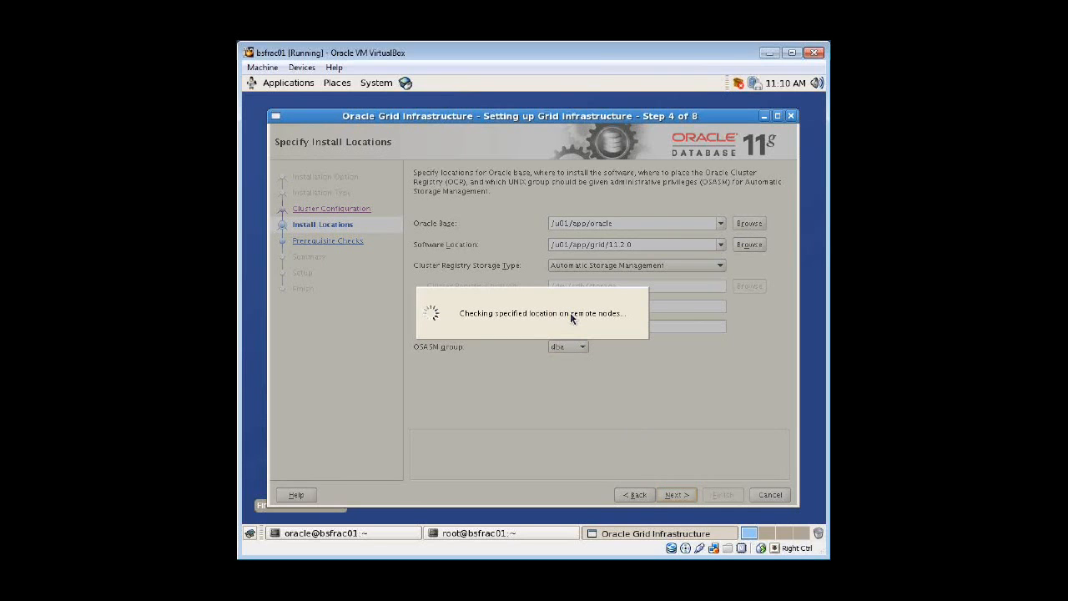
Create disk group DATA1 with external redundancy on ORCL:DISK1–DISK4 and continue.
click(676, 494)
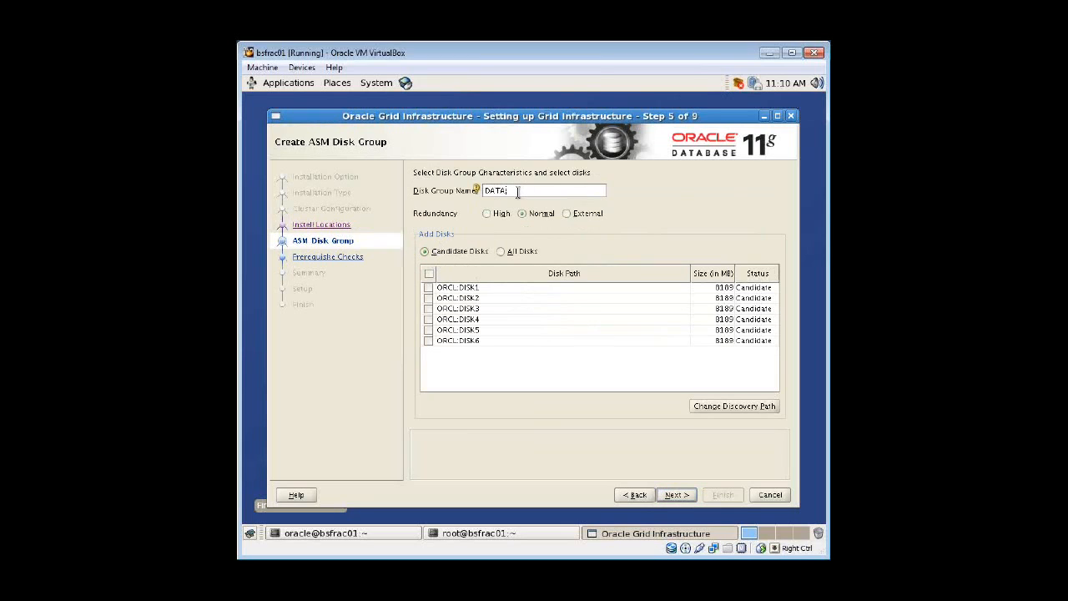
click(566, 213)
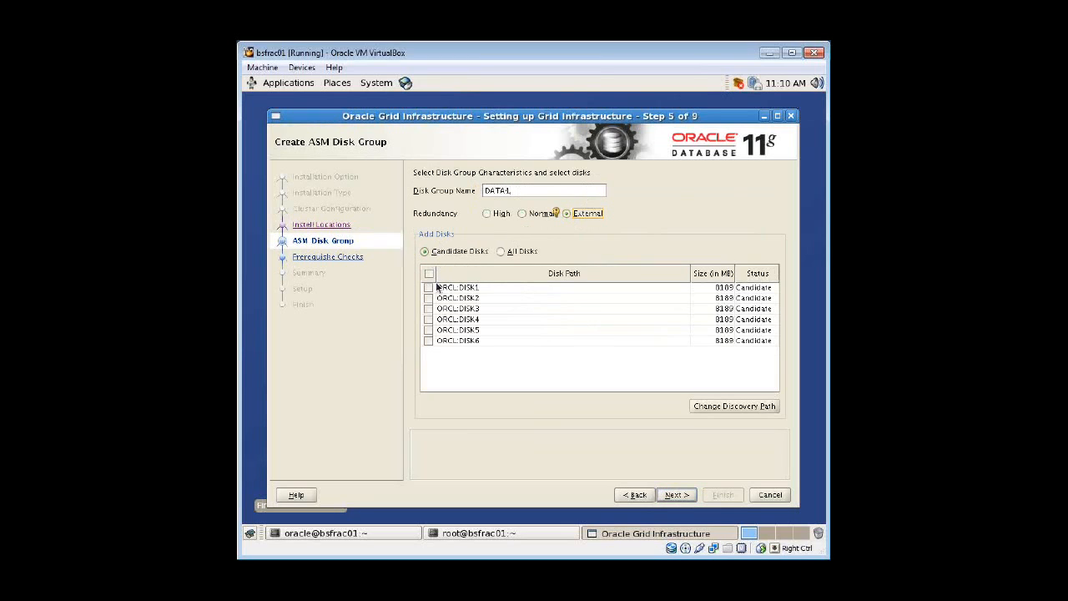
click(428, 298)
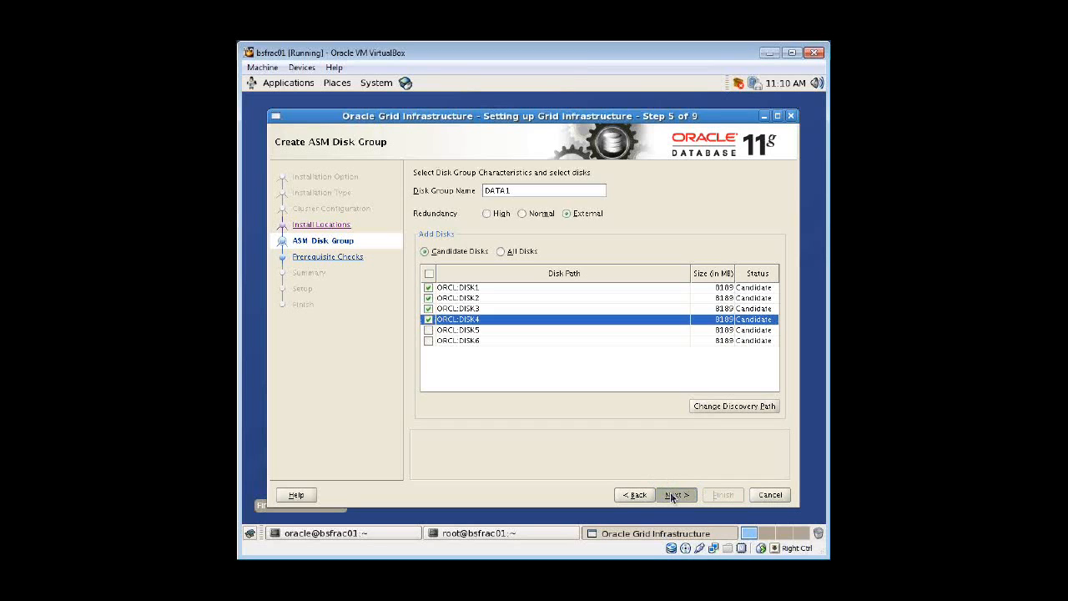
click(676, 494)
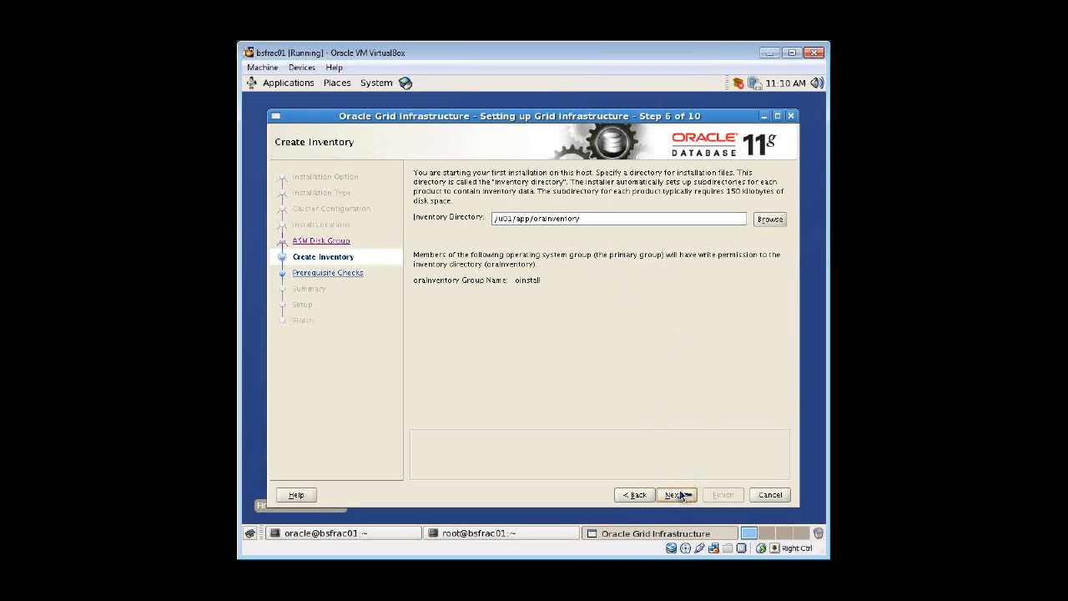
Keep /u01/app/oraInventory, pass prerequisite checks, and finish the summary to begin setup.
click(676, 494)
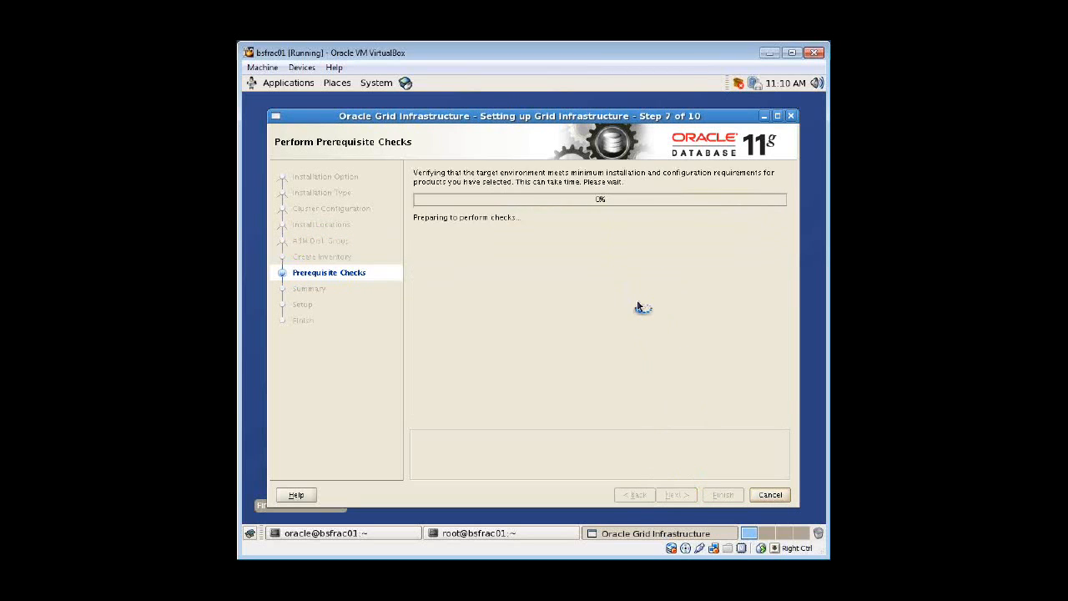
mouse_move(639, 307)
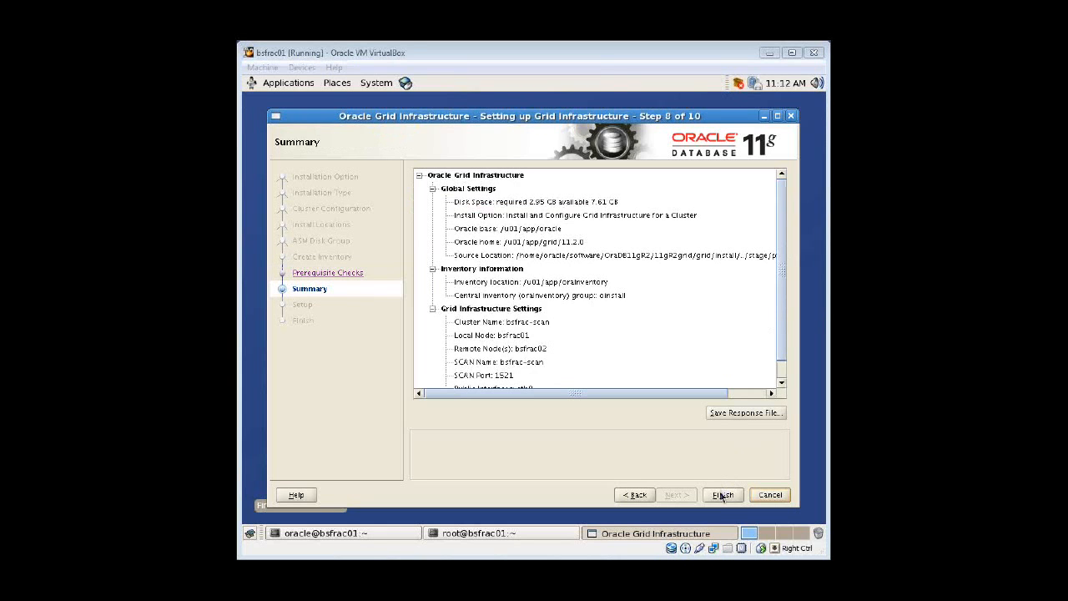
click(722, 494)
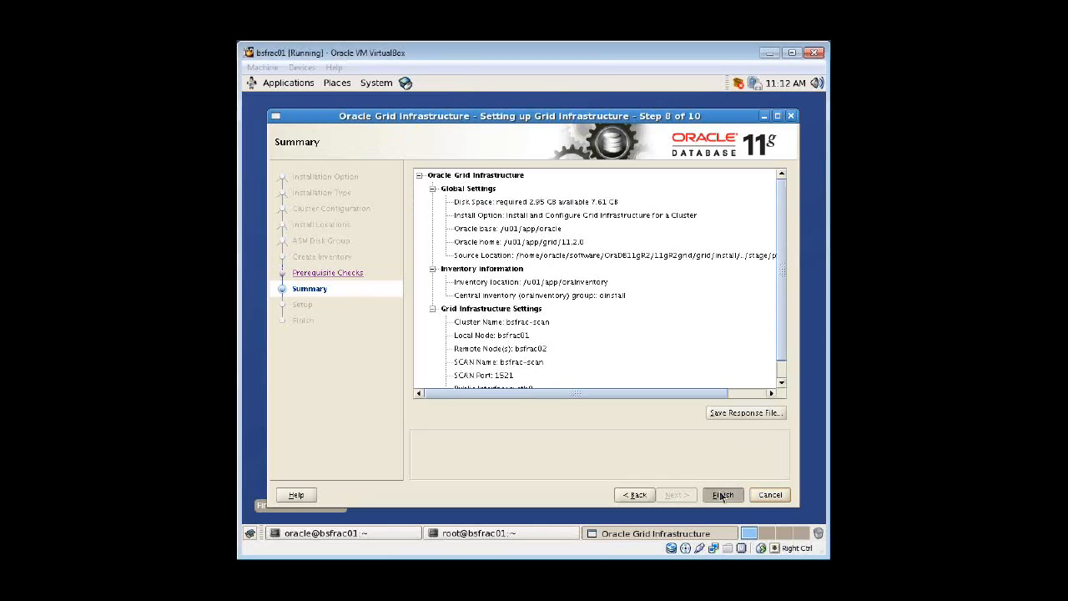
click(721, 494)
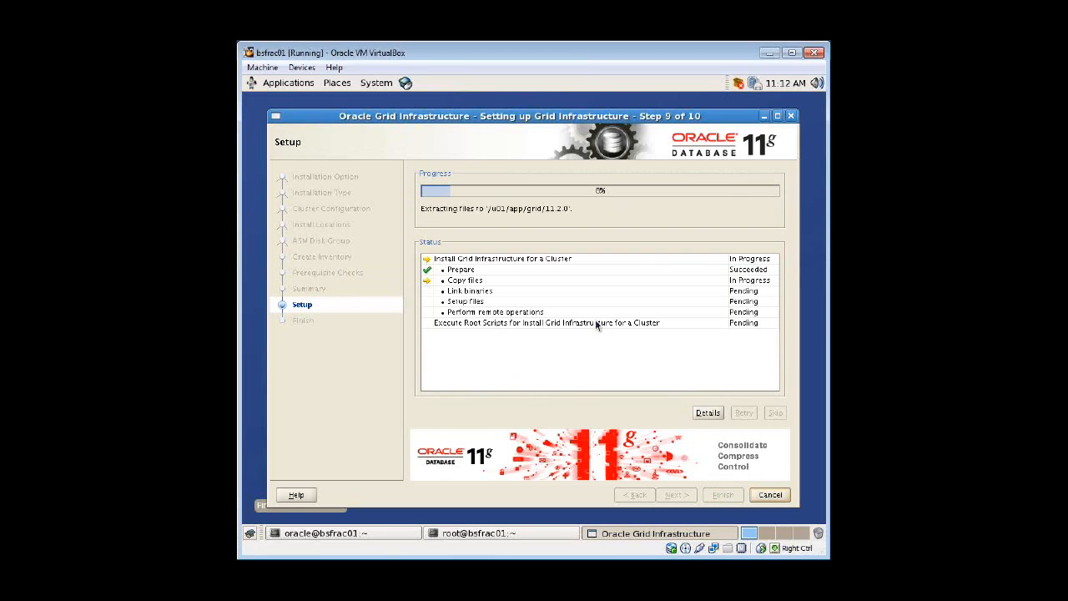
mouse_move(809, 422)
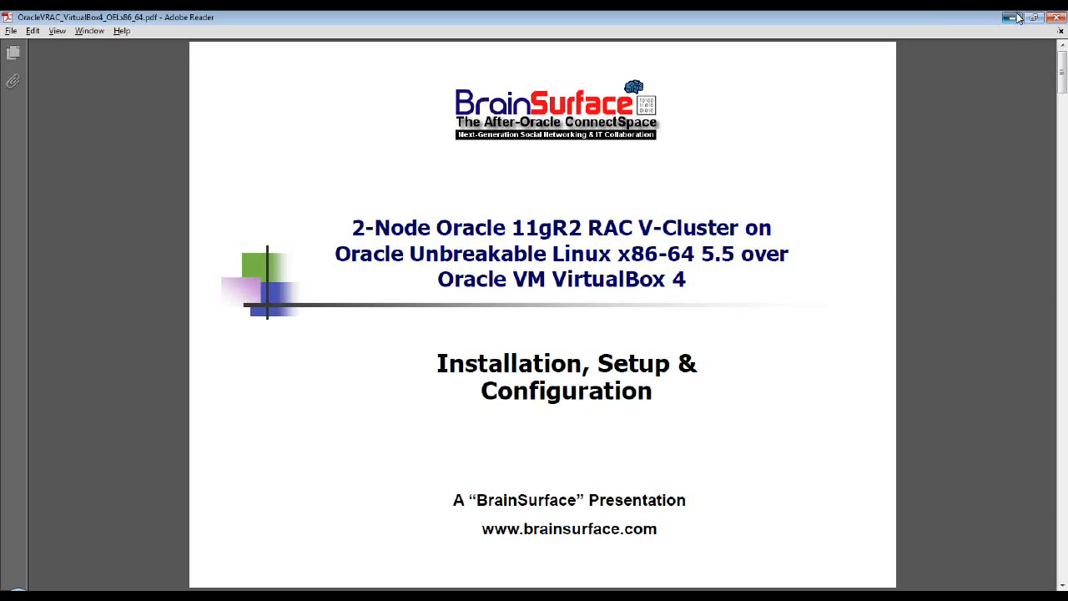
mouse_move(858, 368)
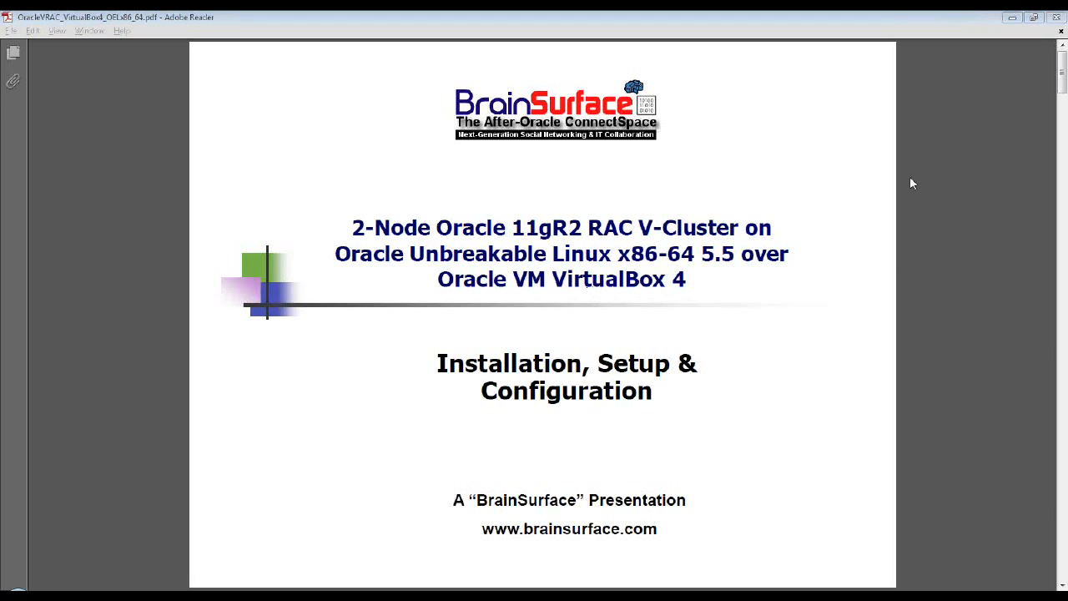
mouse_move(860, 217)
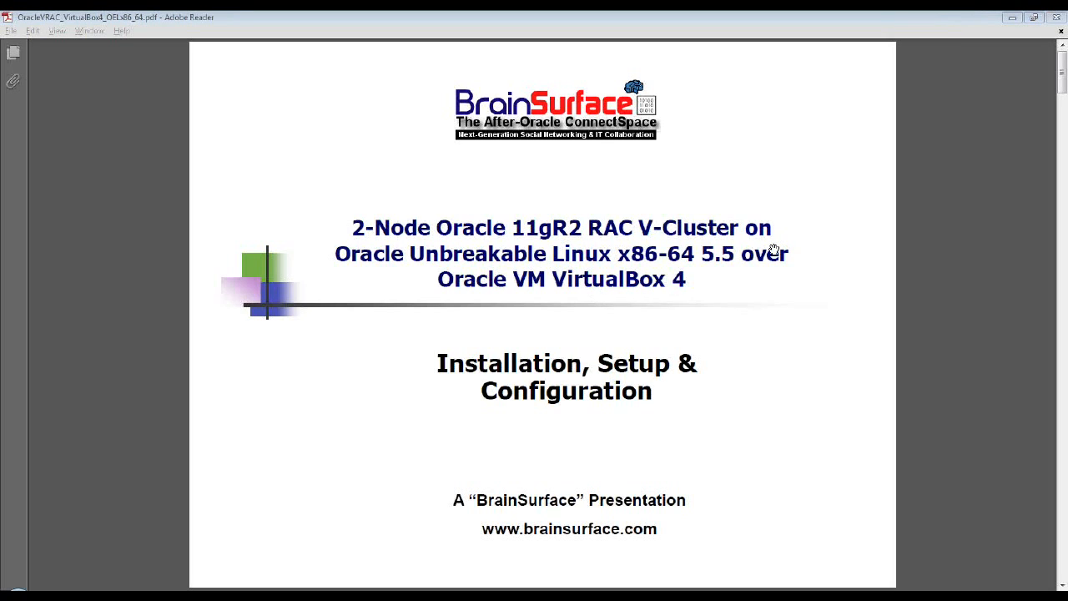
mouse_move(624, 271)
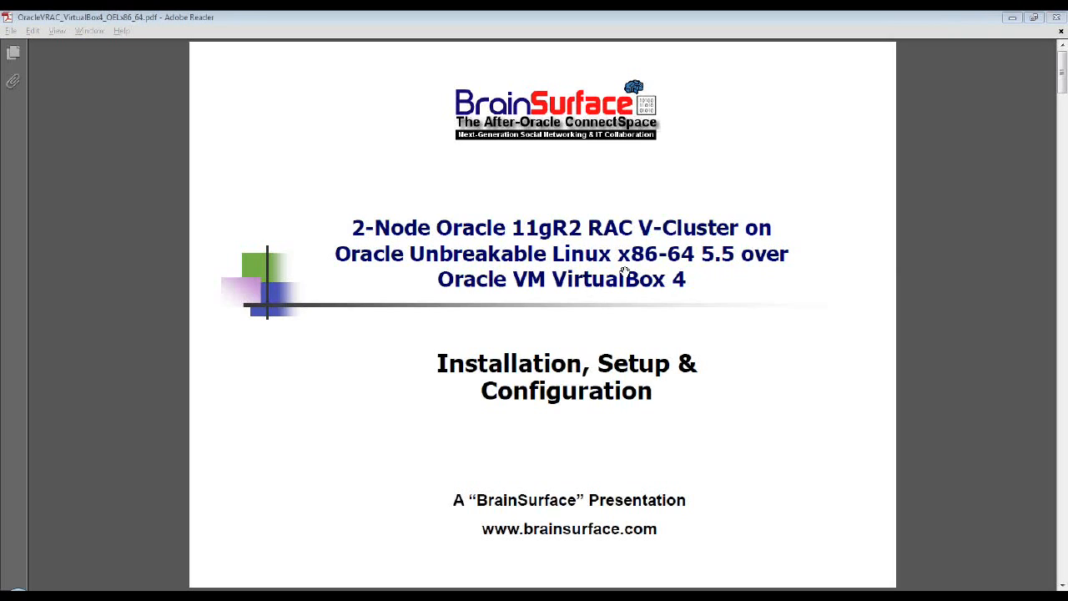
mouse_move(550, 336)
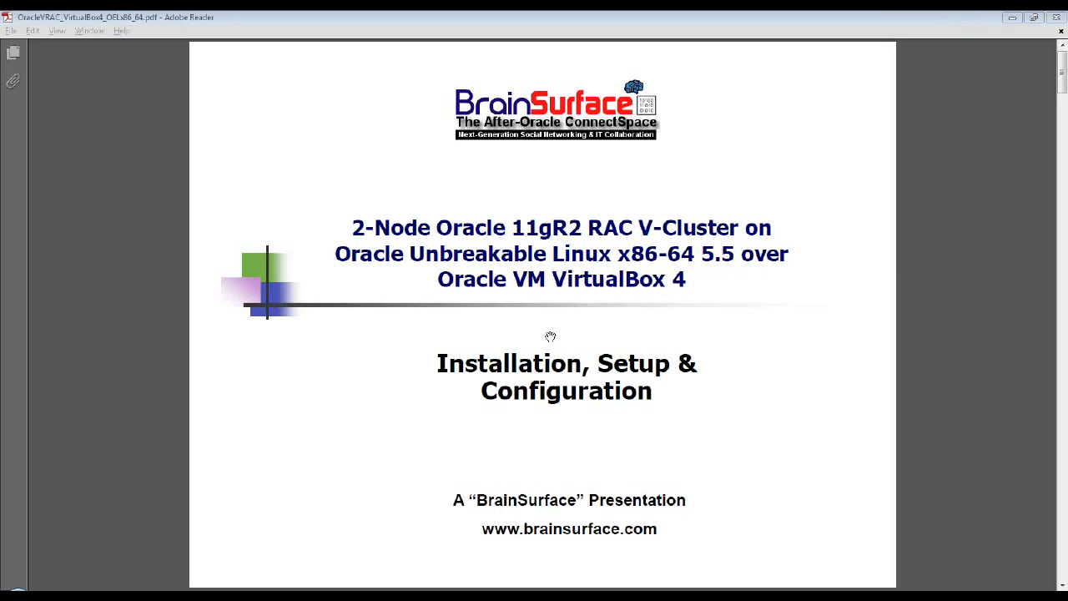